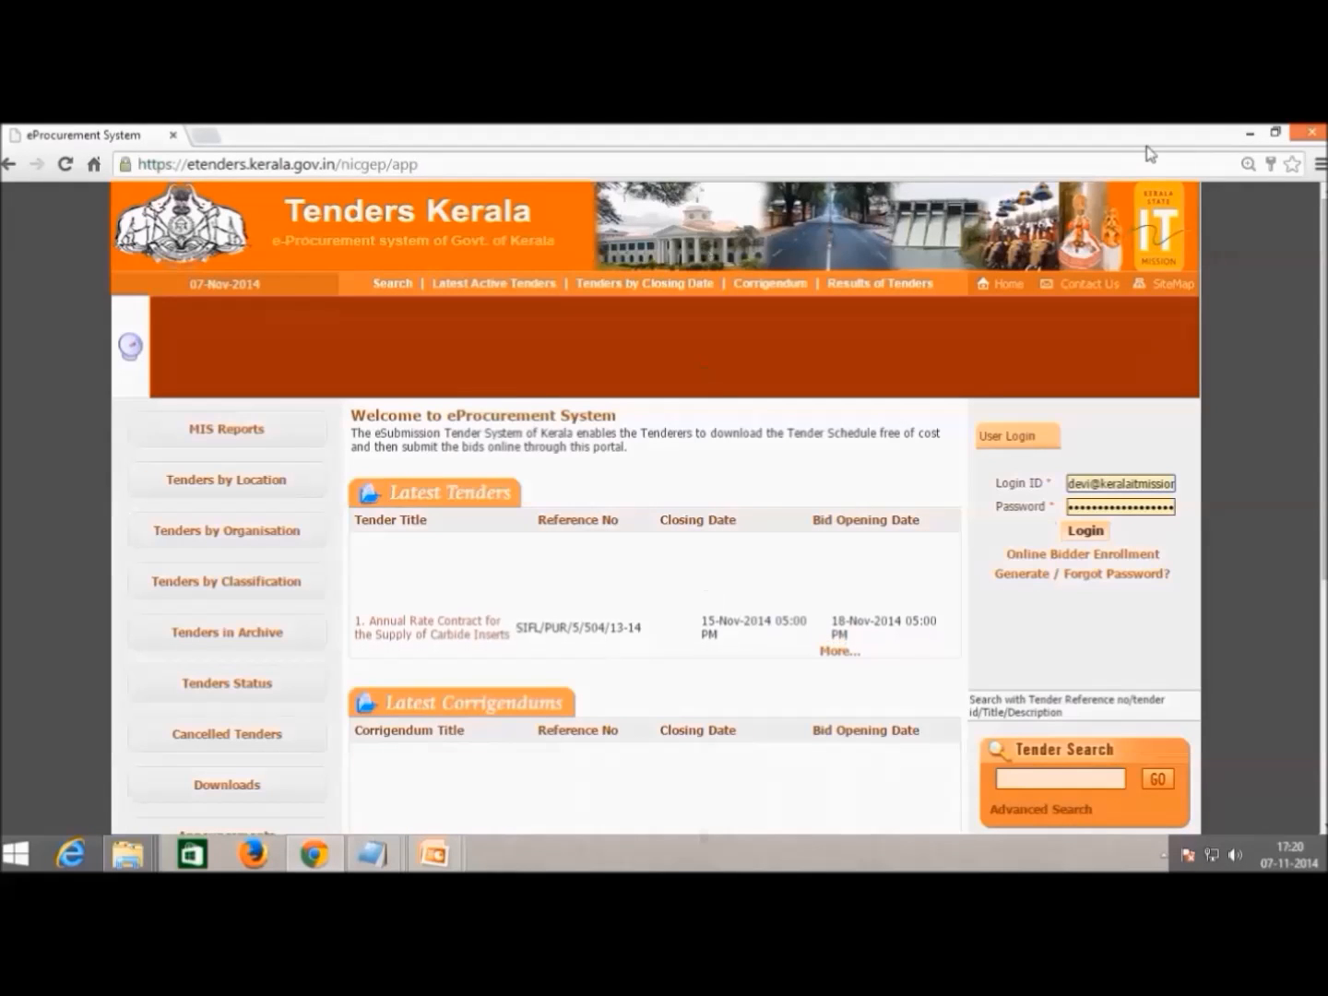
# Step: Clear the login fields and move to the demo eProcurement home page
pyautogui.click(1122, 484)
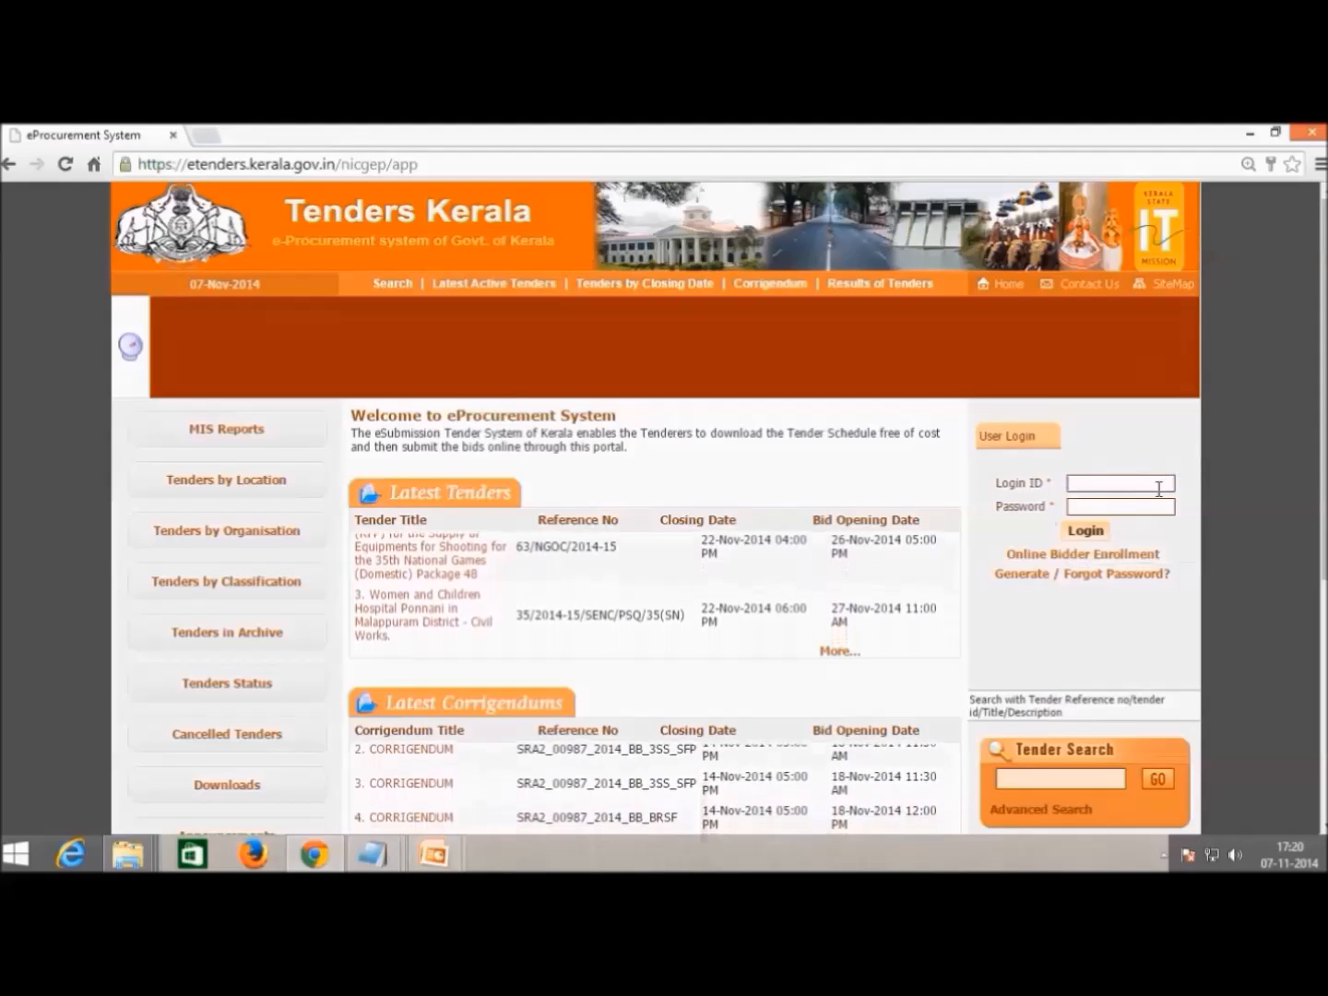
pyautogui.scroll(-3)
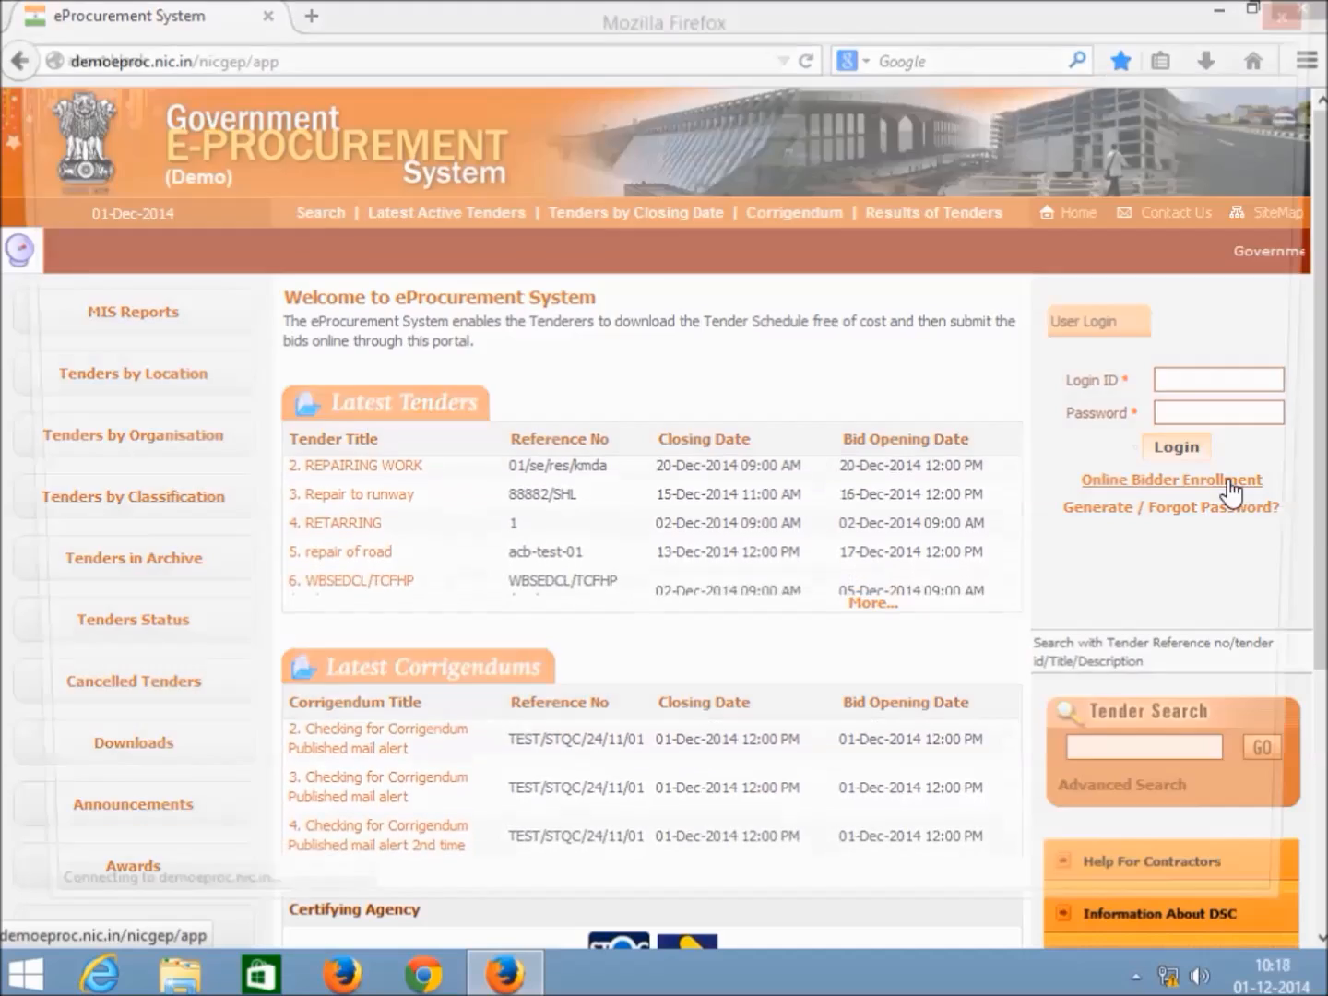
# Step: Submit the corporate bidder enrollment with login, personal details and verification answer 10
pyautogui.click(1172, 480)
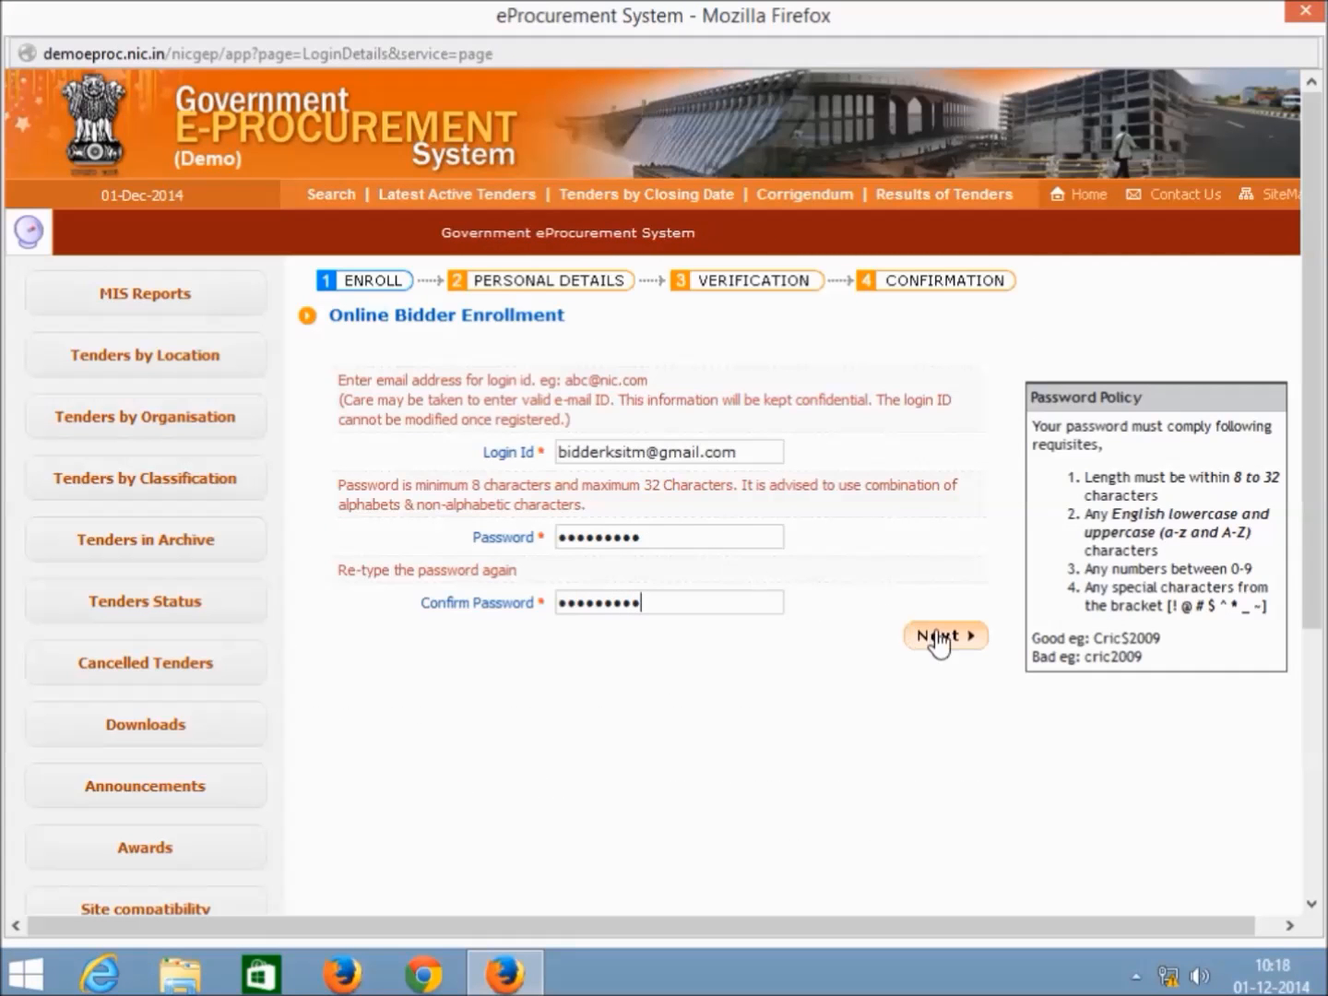
pyautogui.click(944, 635)
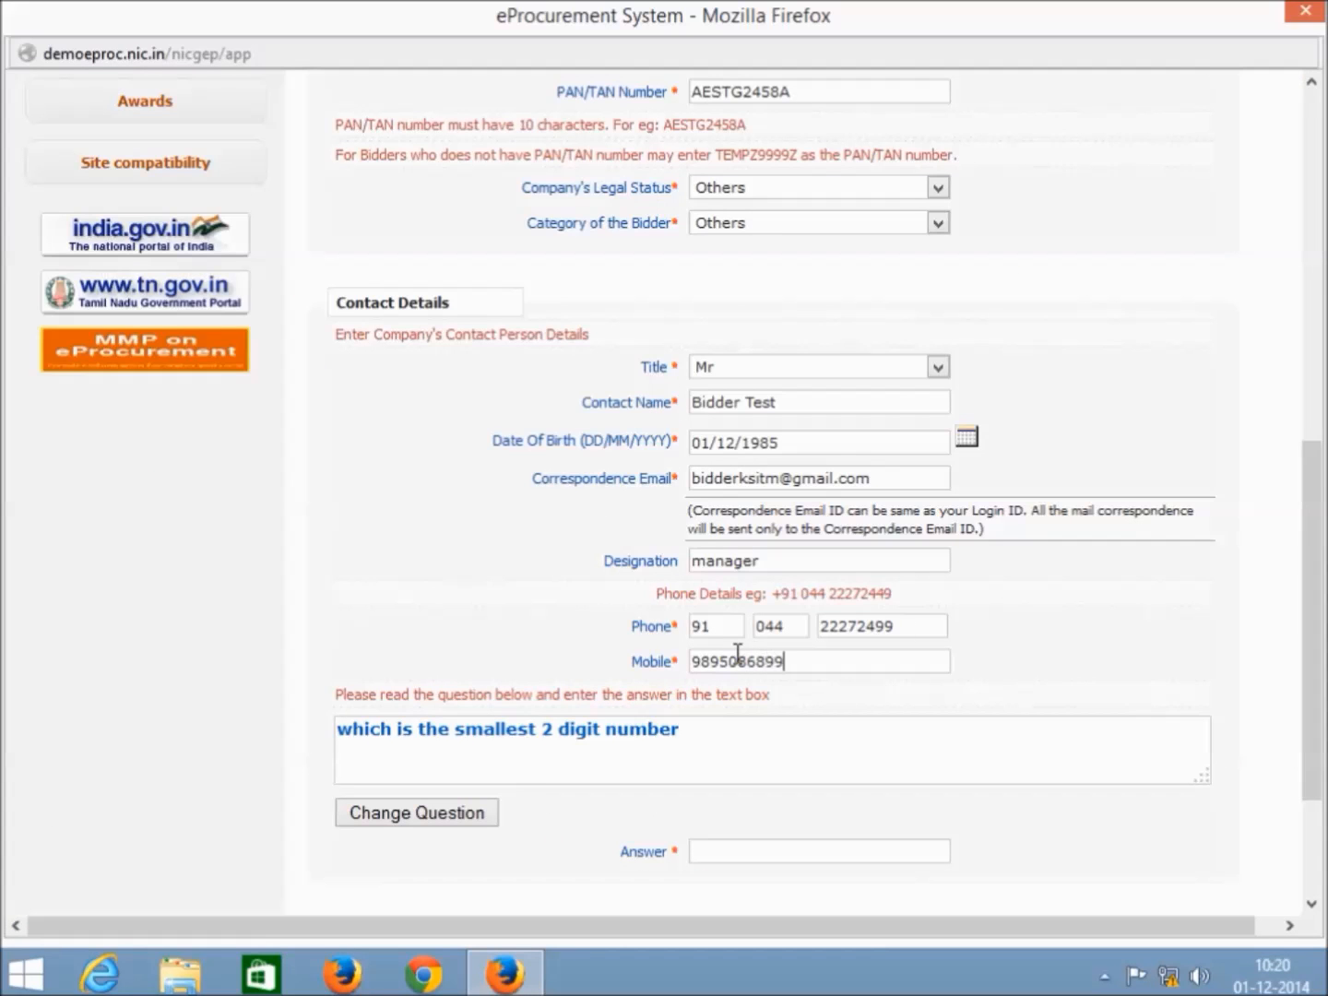
pyautogui.scroll(-3)
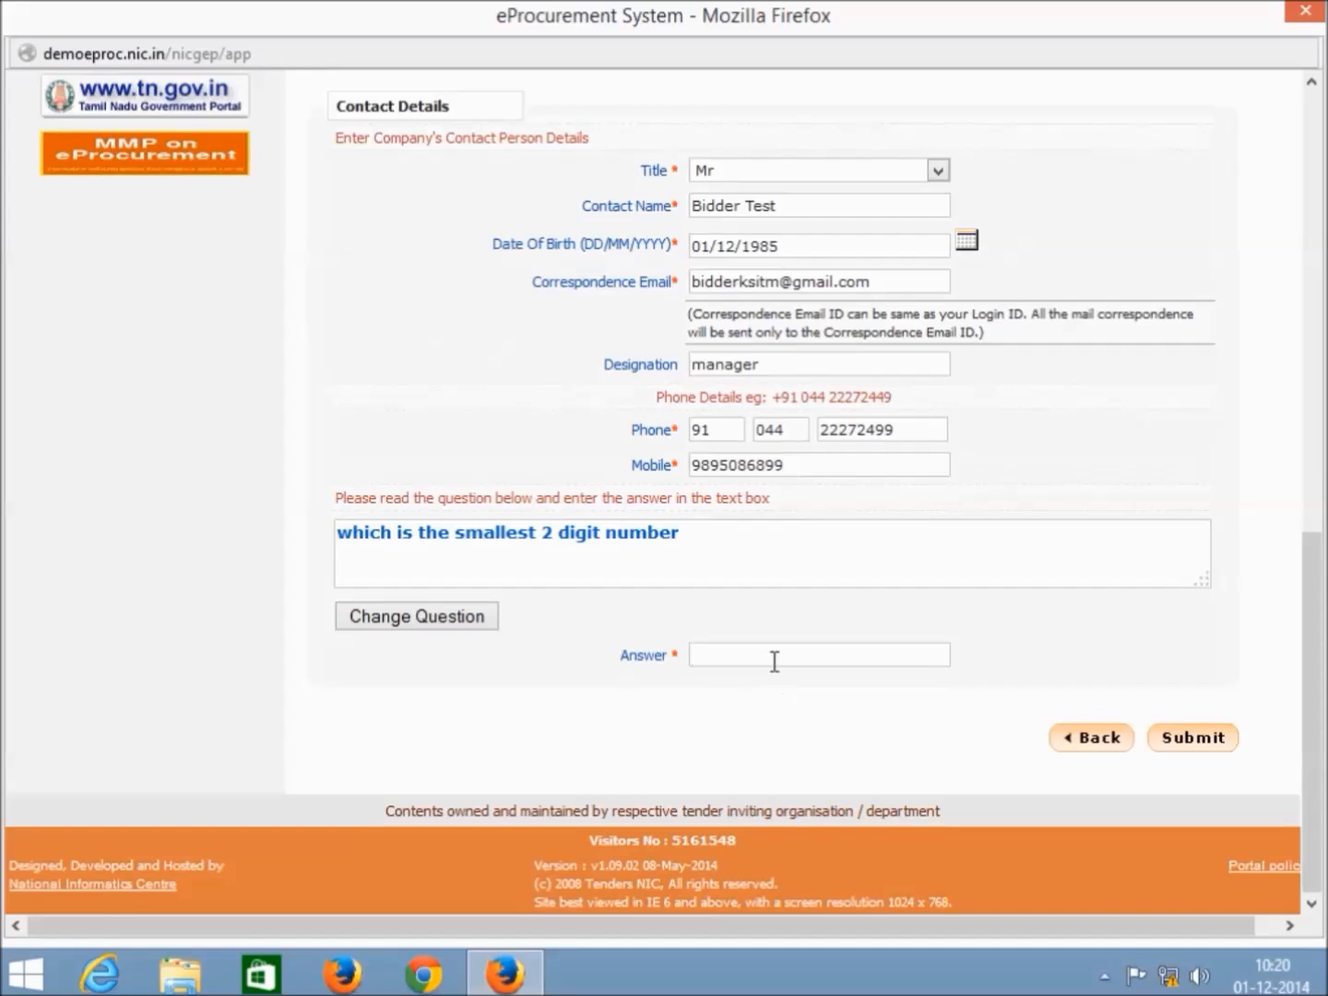
pyautogui.write('10')
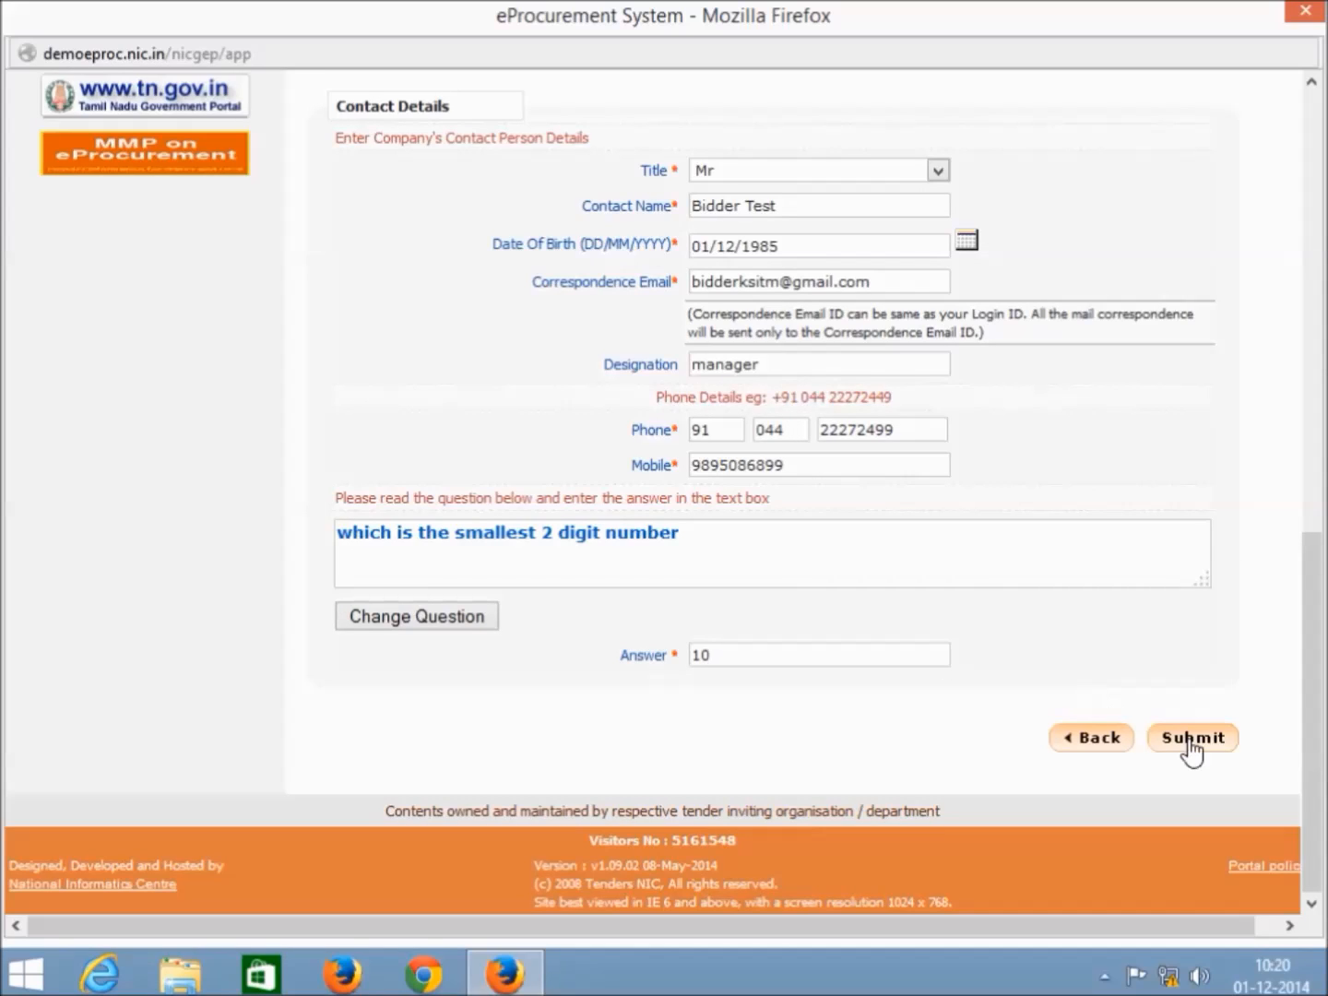
pyautogui.click(1191, 738)
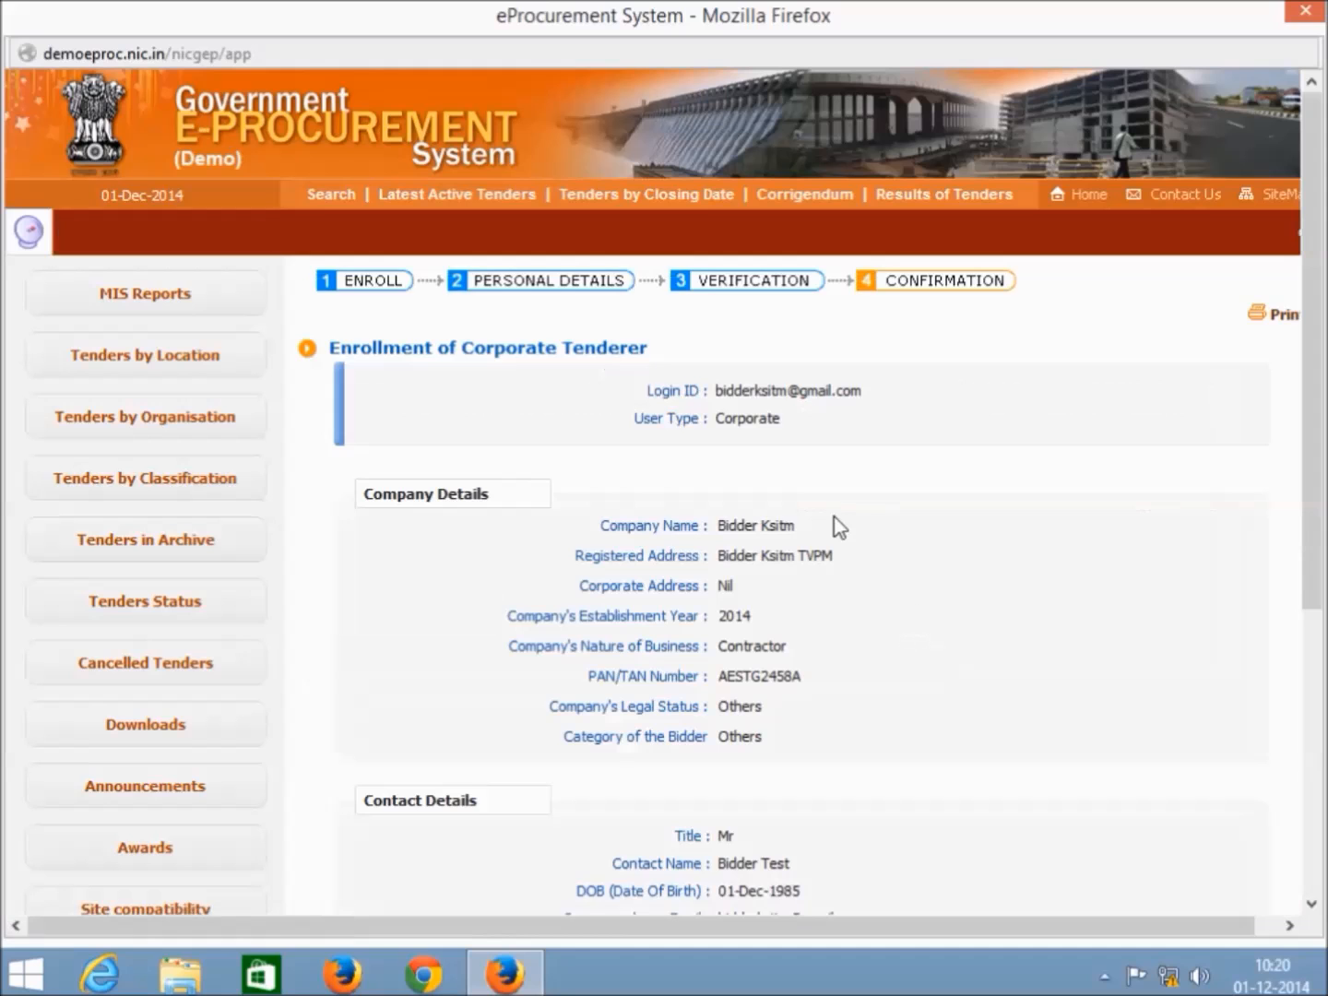
# Step: Review the Enrollment of Corporate Tenderer summary before returning to the Tenders Kerala home page
pyautogui.scroll(-3)
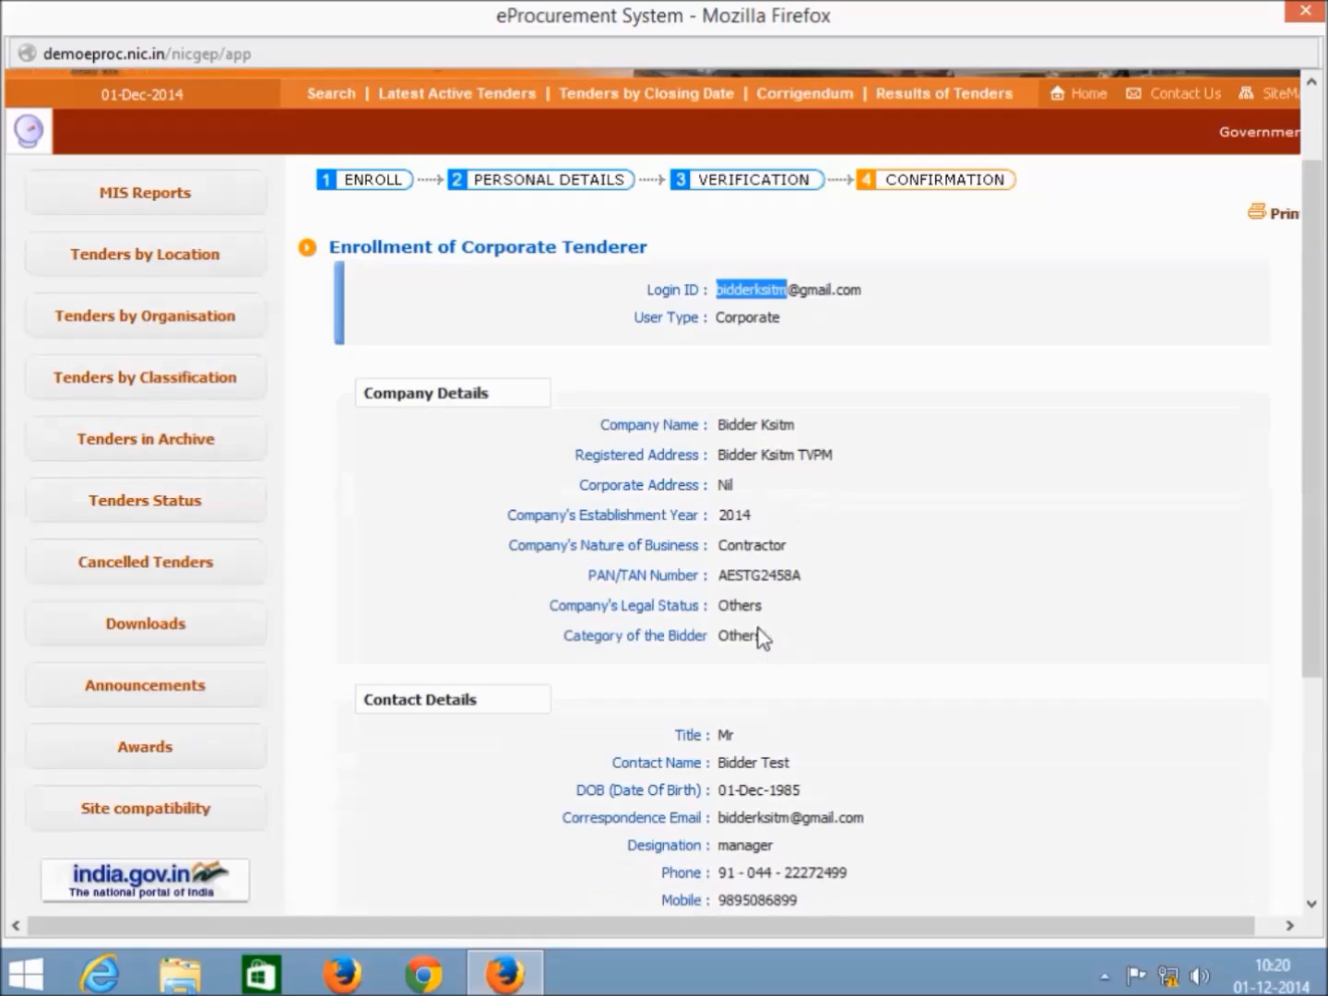
pyautogui.scroll(-3)
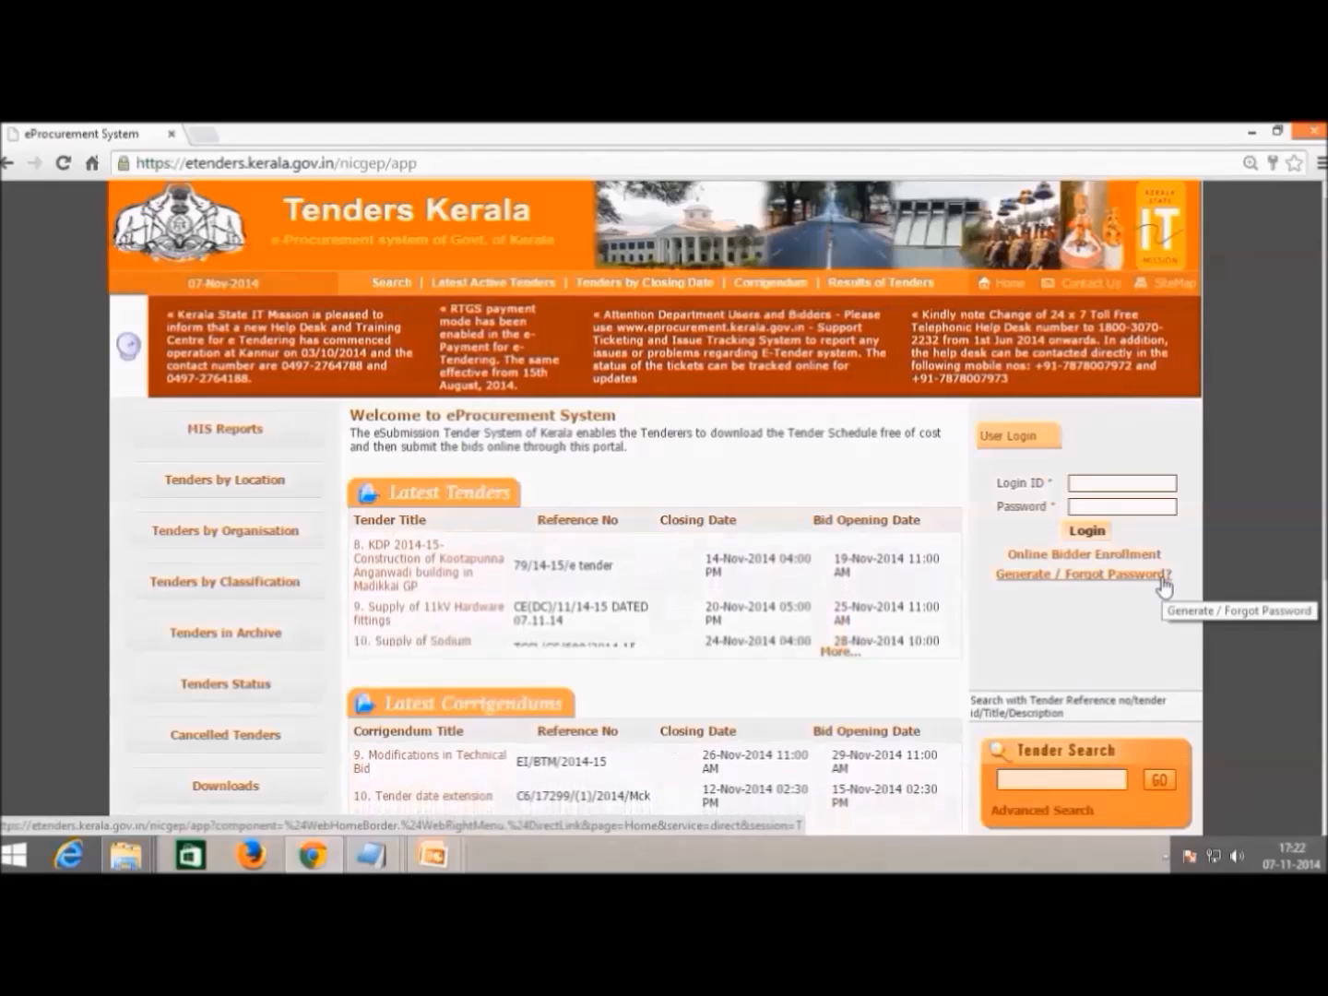
# Step: Reach the Digital Signature Certificate FAQ from Information About DSC
pyautogui.scroll(-3)
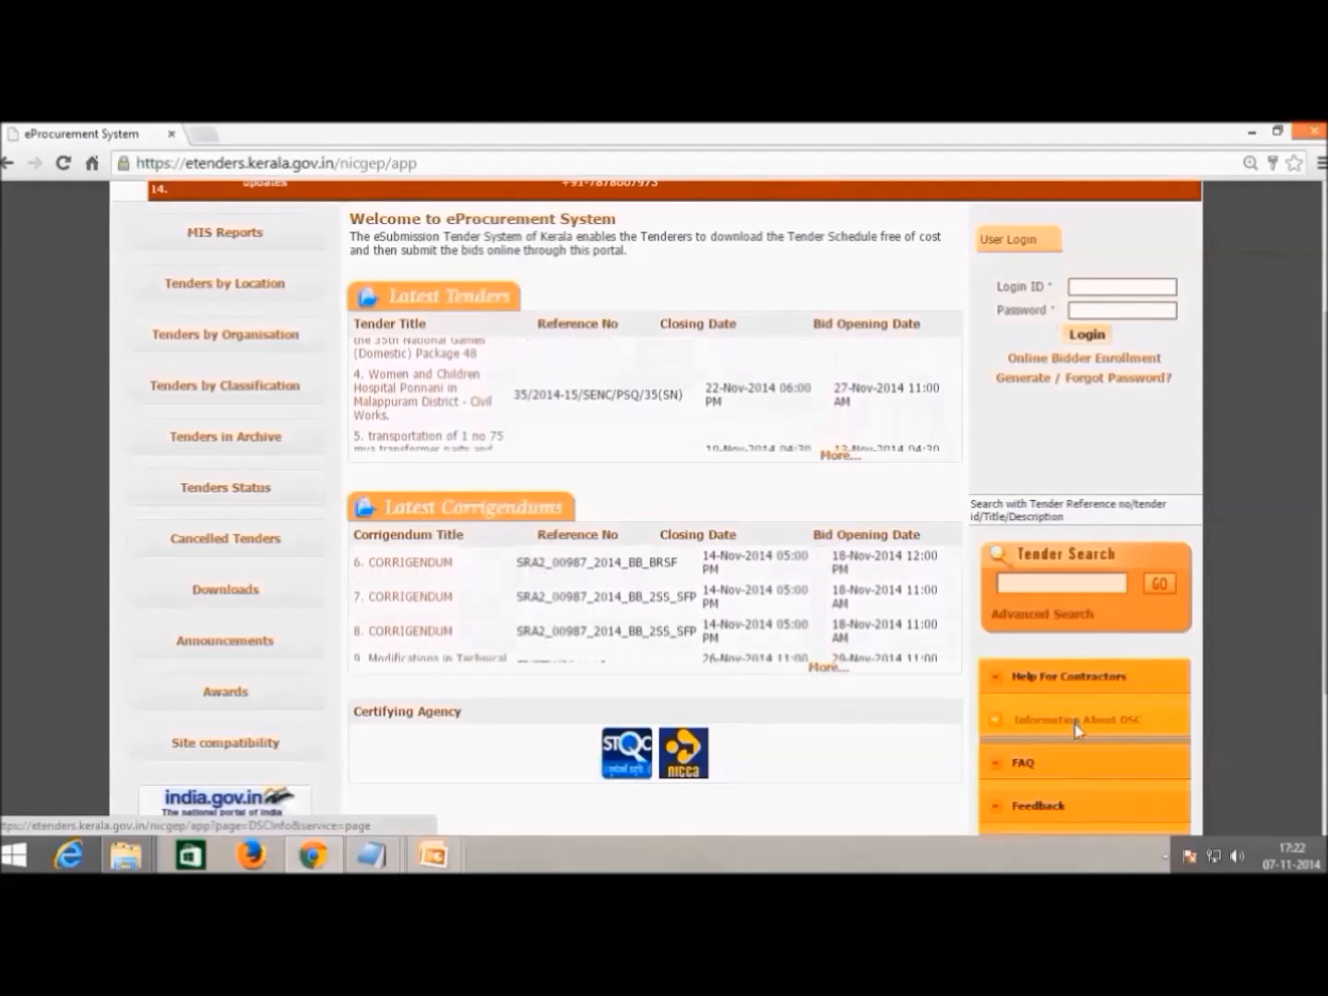
pyautogui.click(1085, 719)
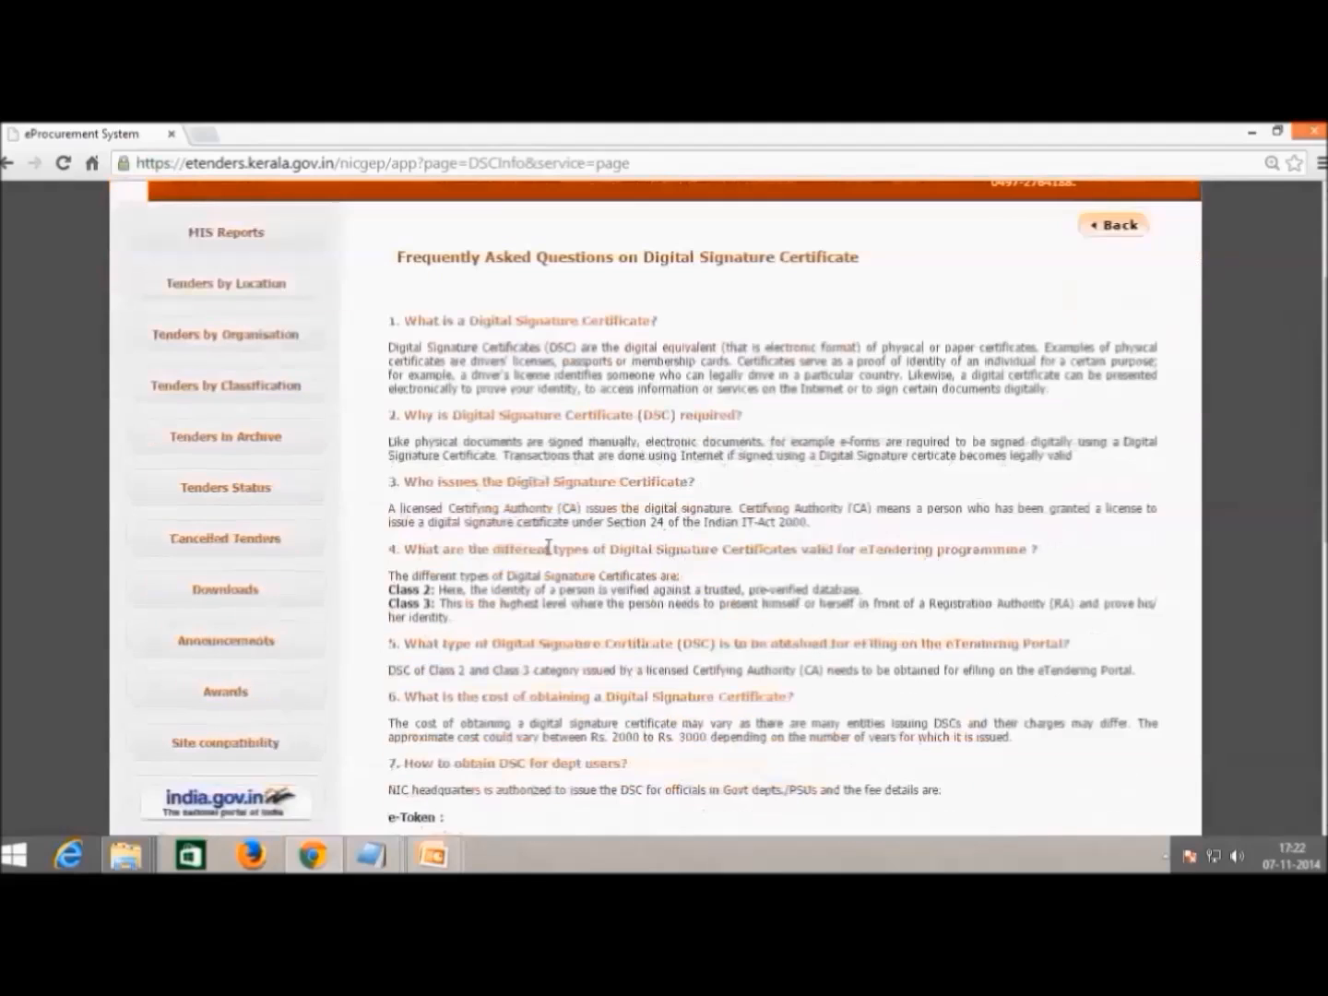
# Step: Download the bidders' DSC vendor address list DSCAddress.pdf from question 8
pyautogui.scroll(-3)
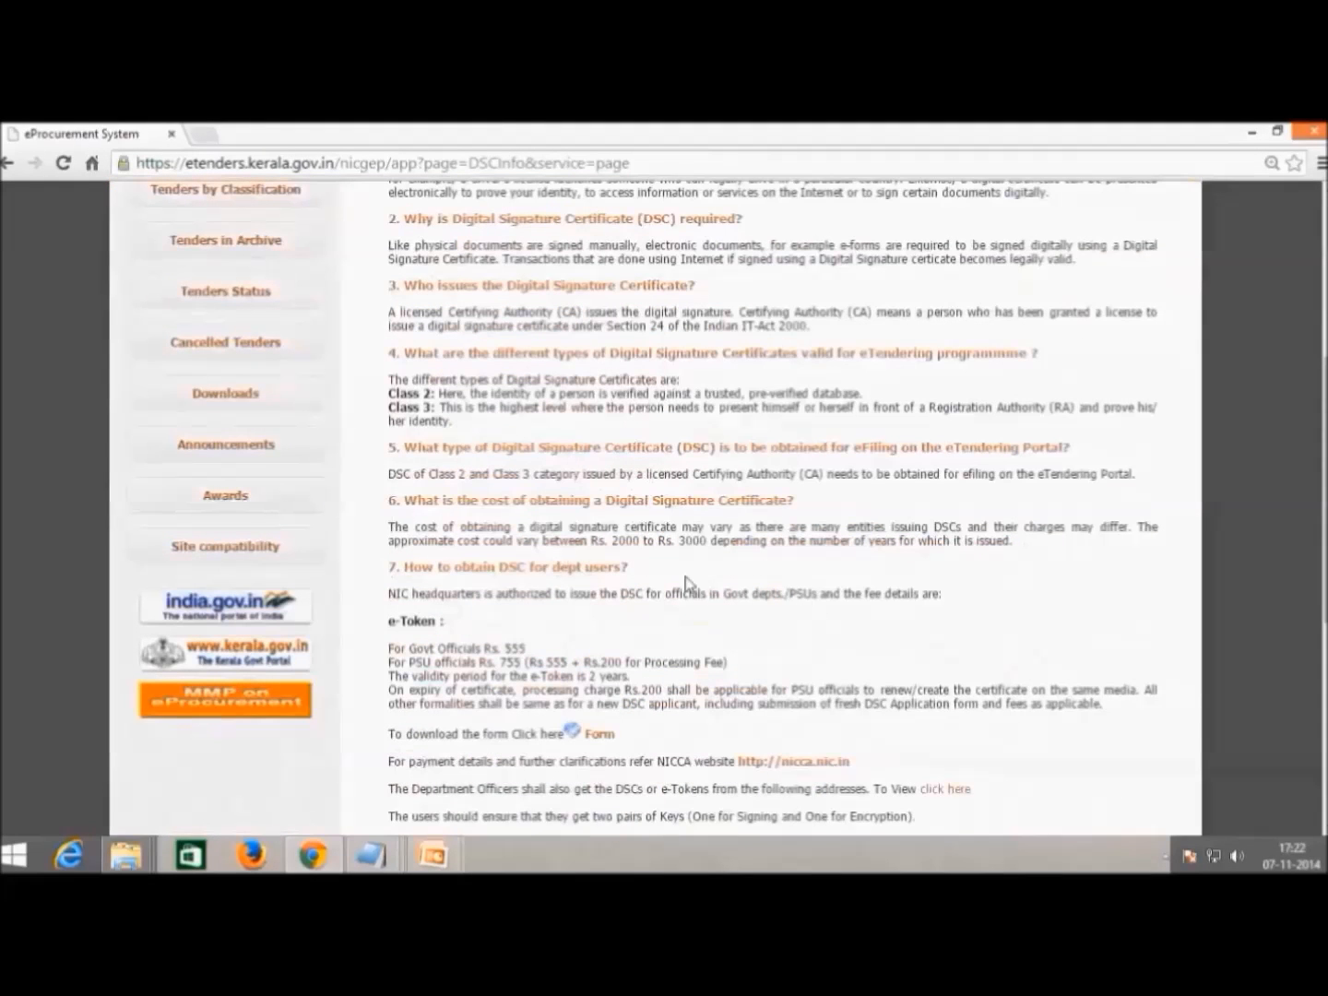
pyautogui.scroll(-3)
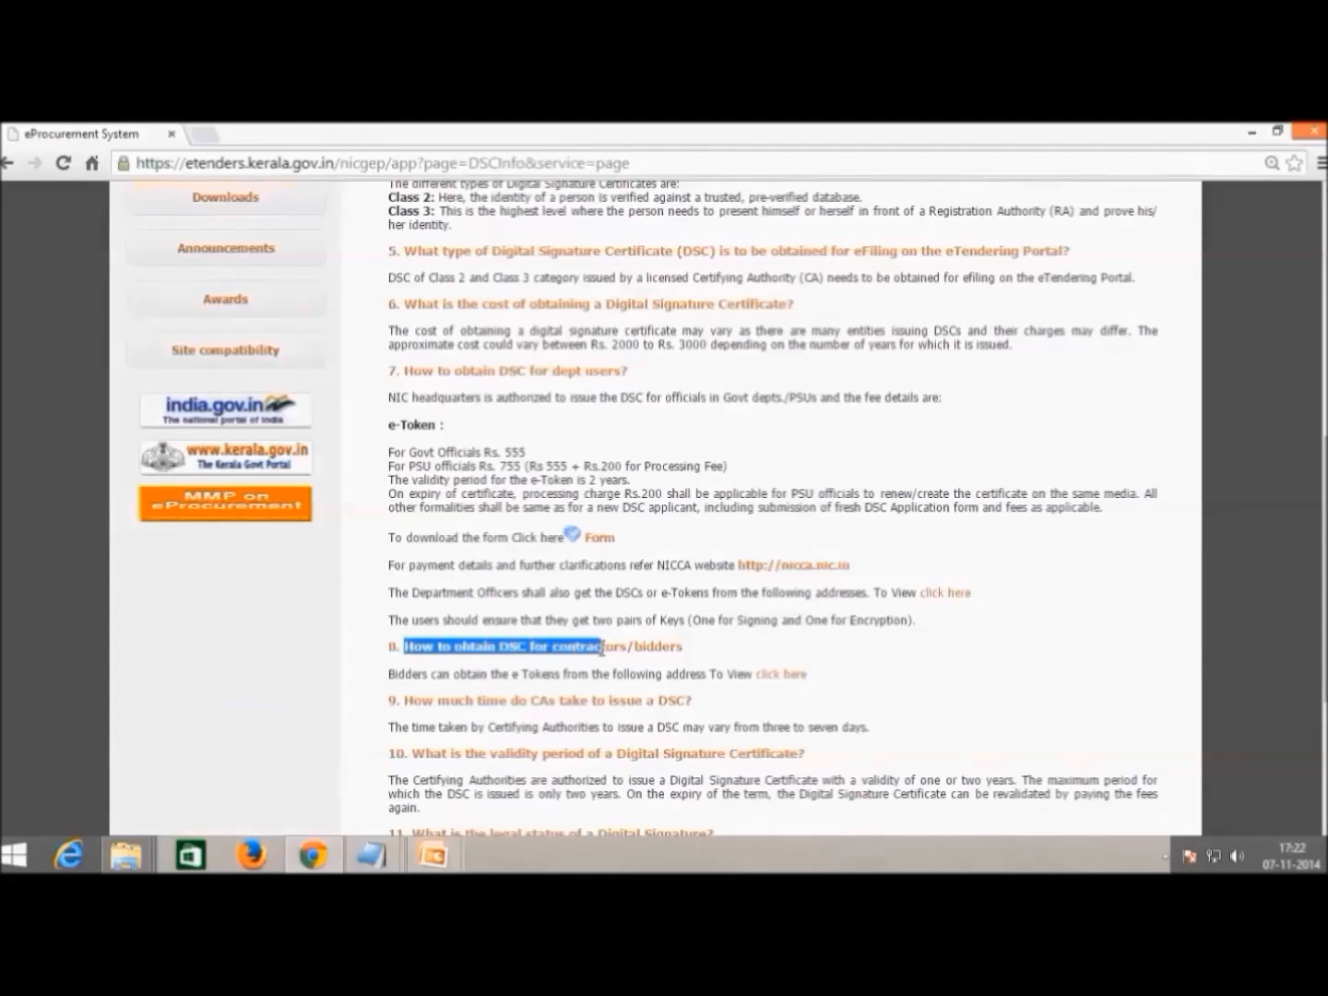
pyautogui.scroll(-3)
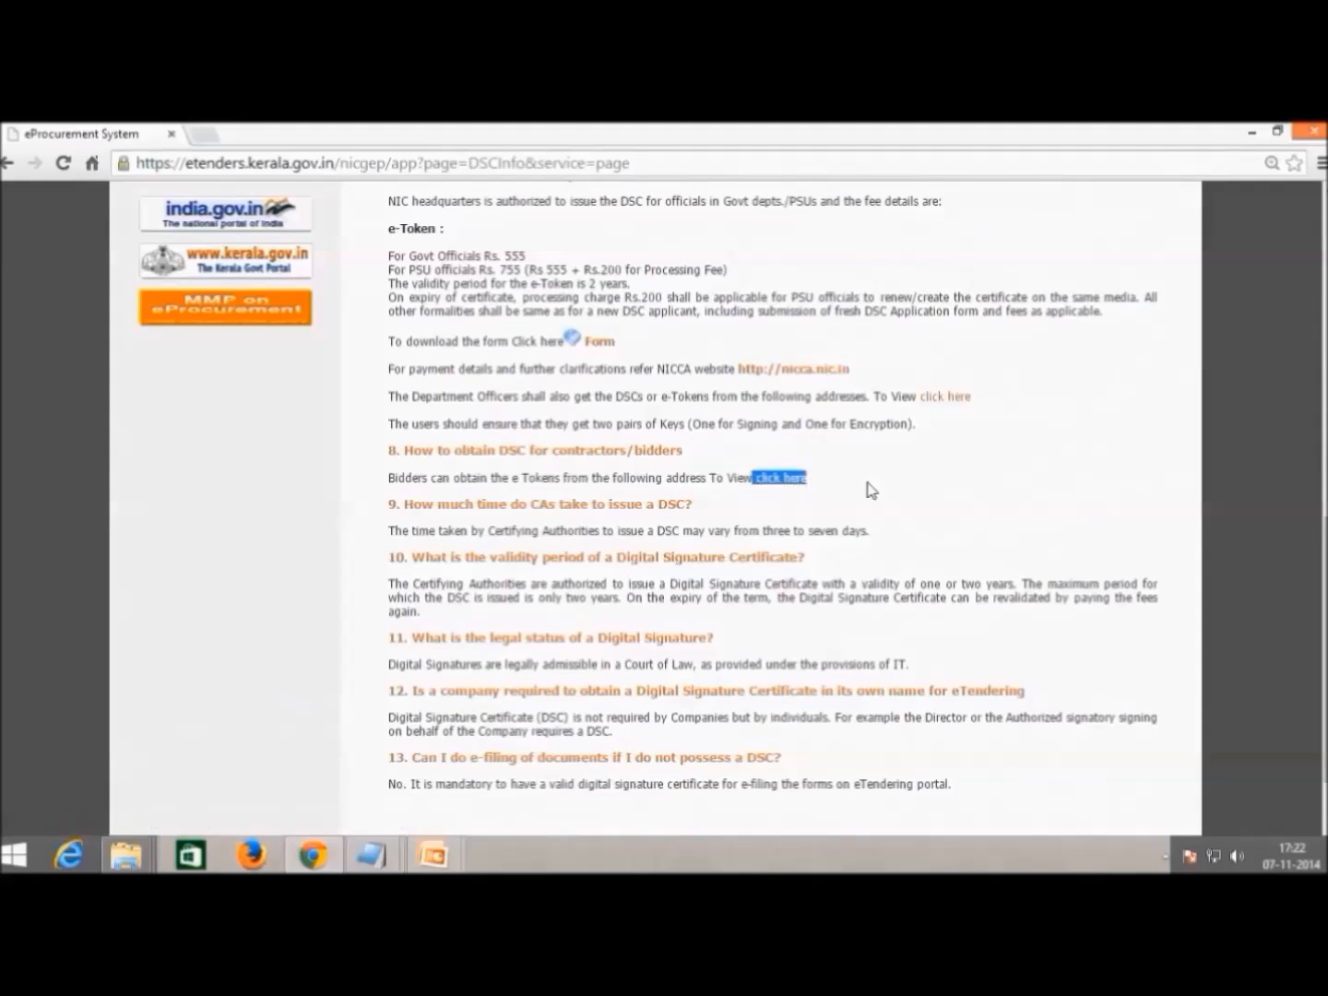
pyautogui.click(780, 478)
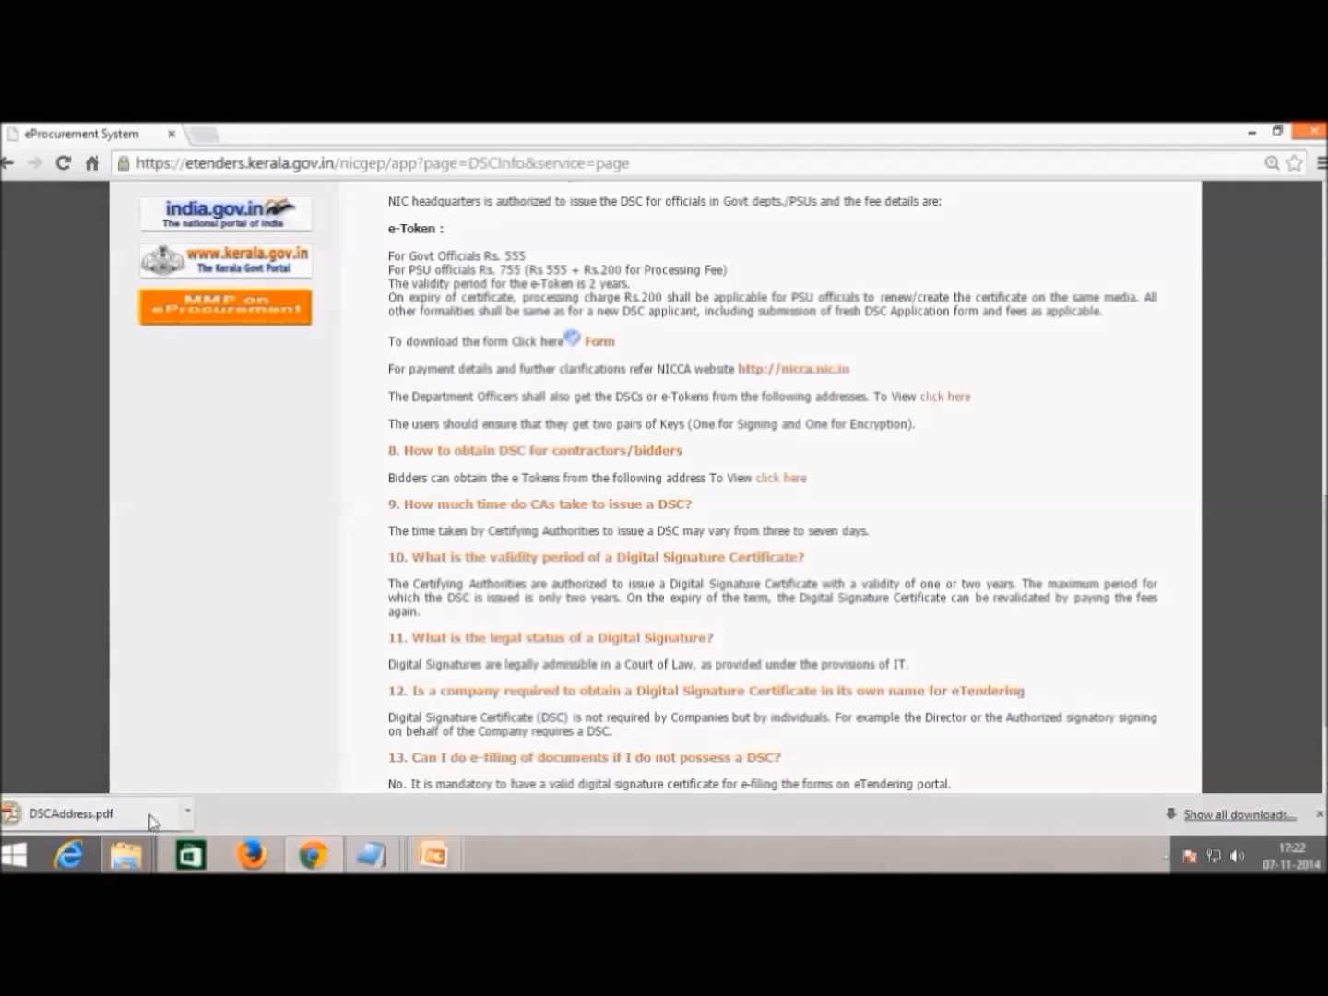
pyautogui.click(70, 814)
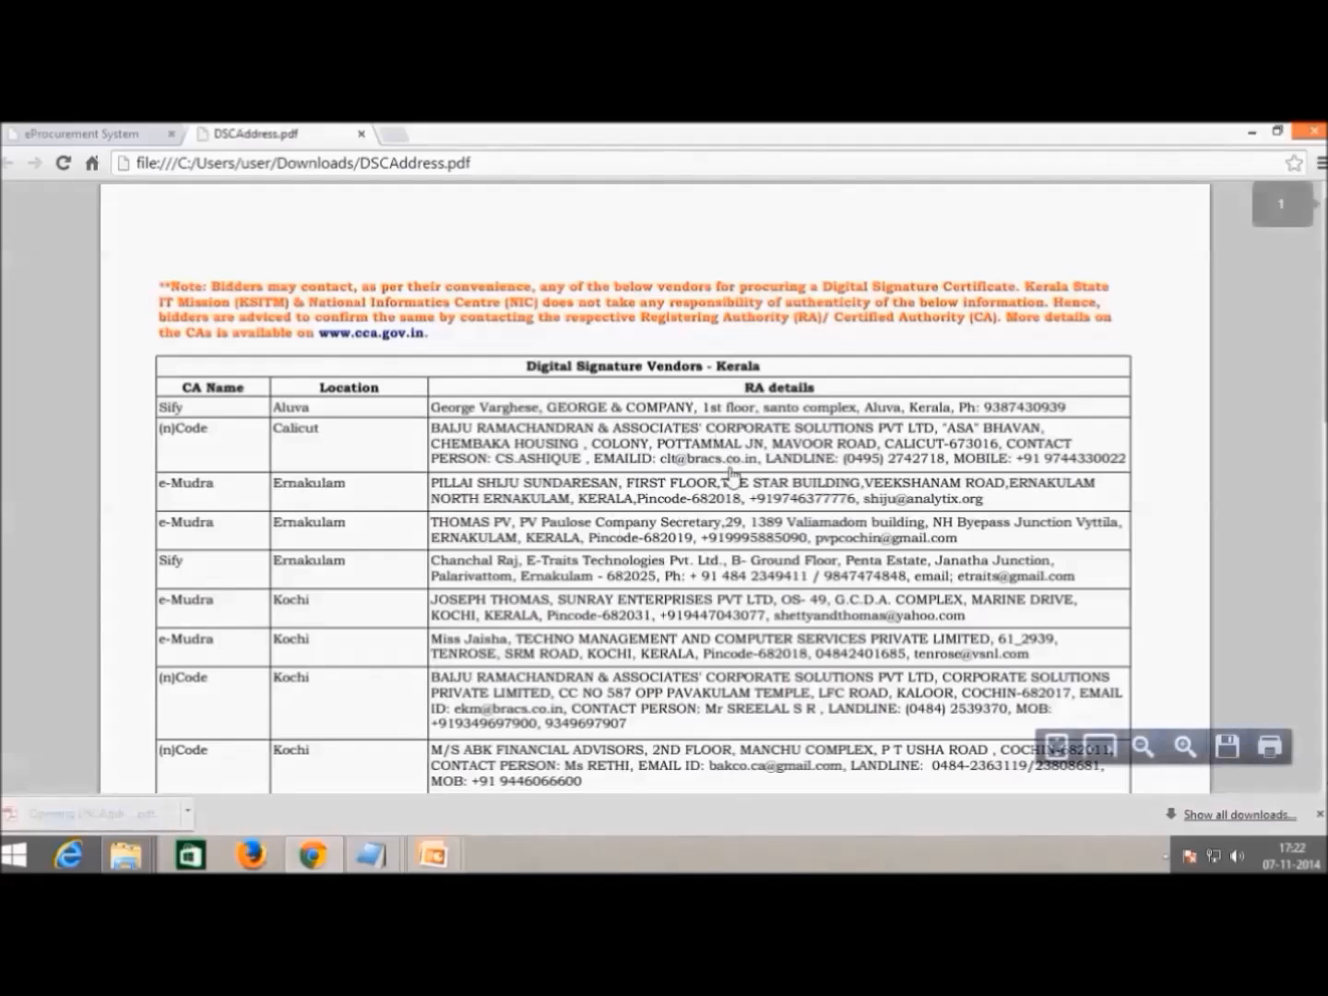
pyautogui.scroll(-3)
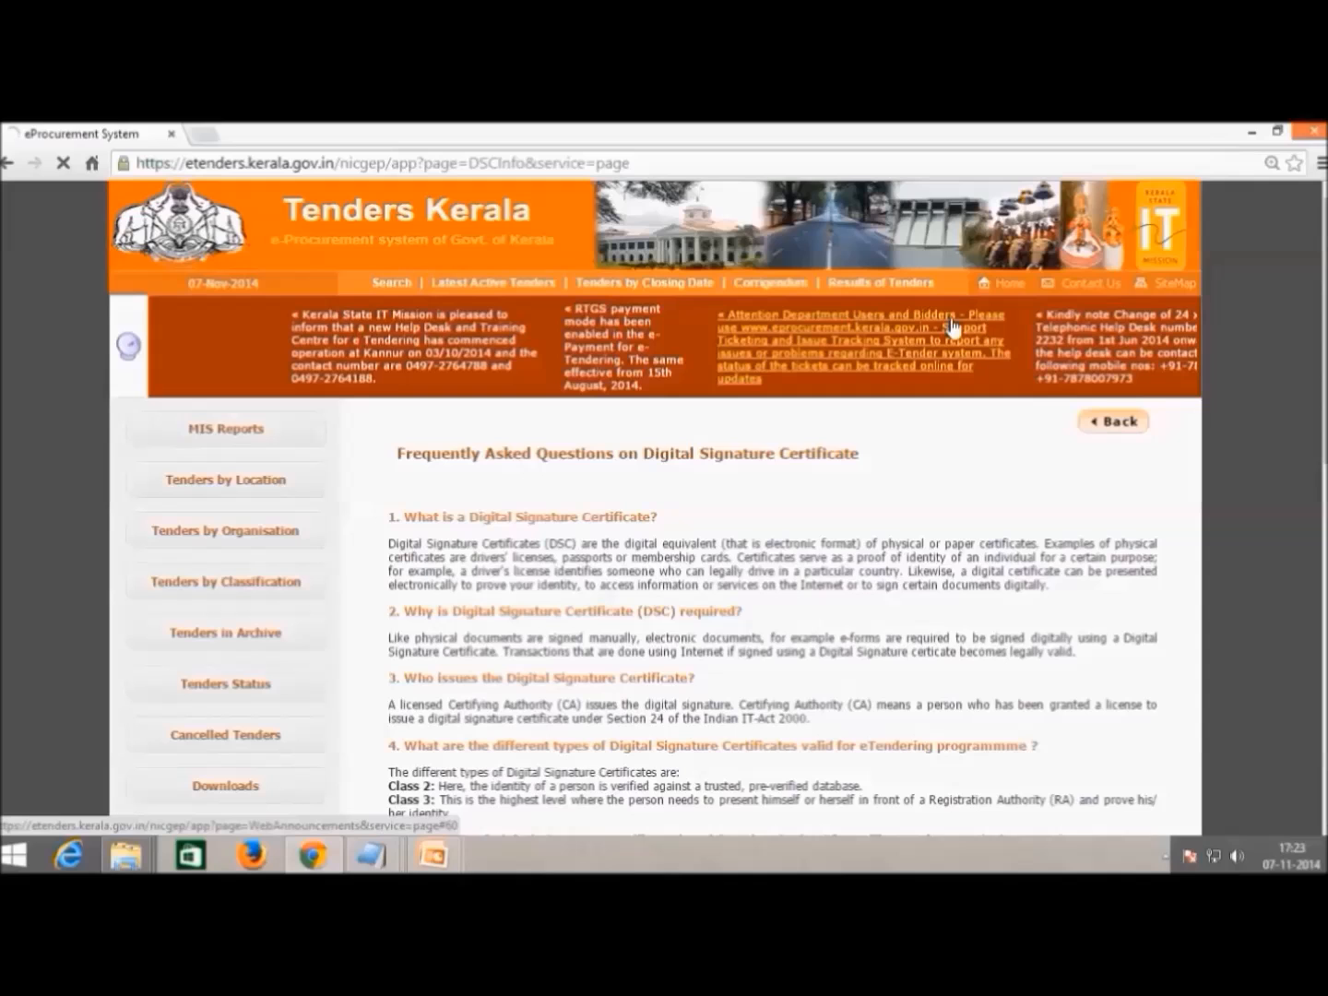
# Step: Log in as the bidder, landing on the empty User DSC Enrollment page
pyautogui.click(1113, 421)
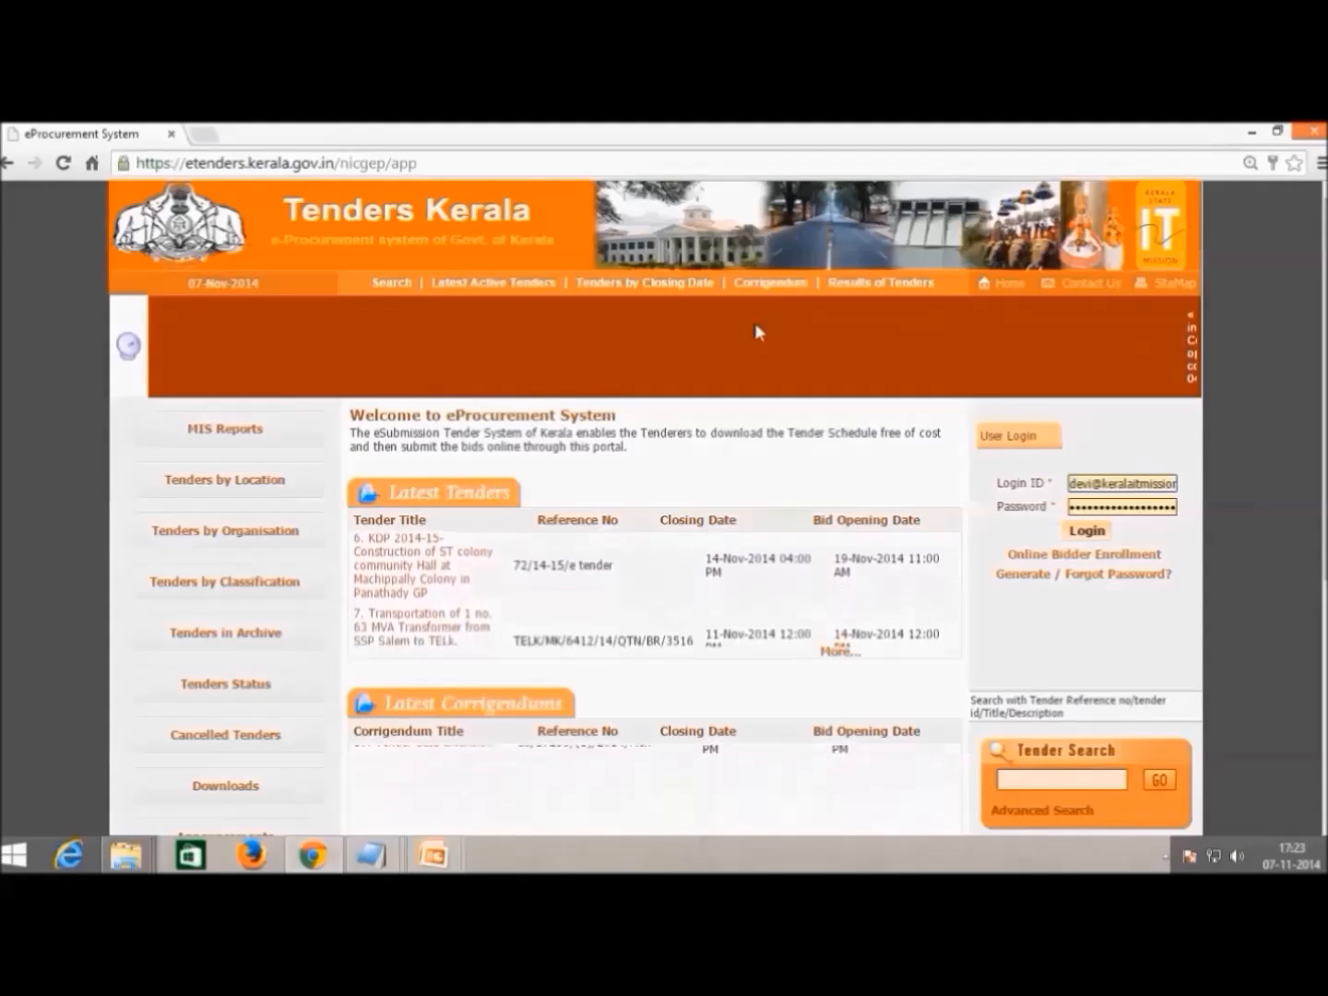
pyautogui.click(1086, 532)
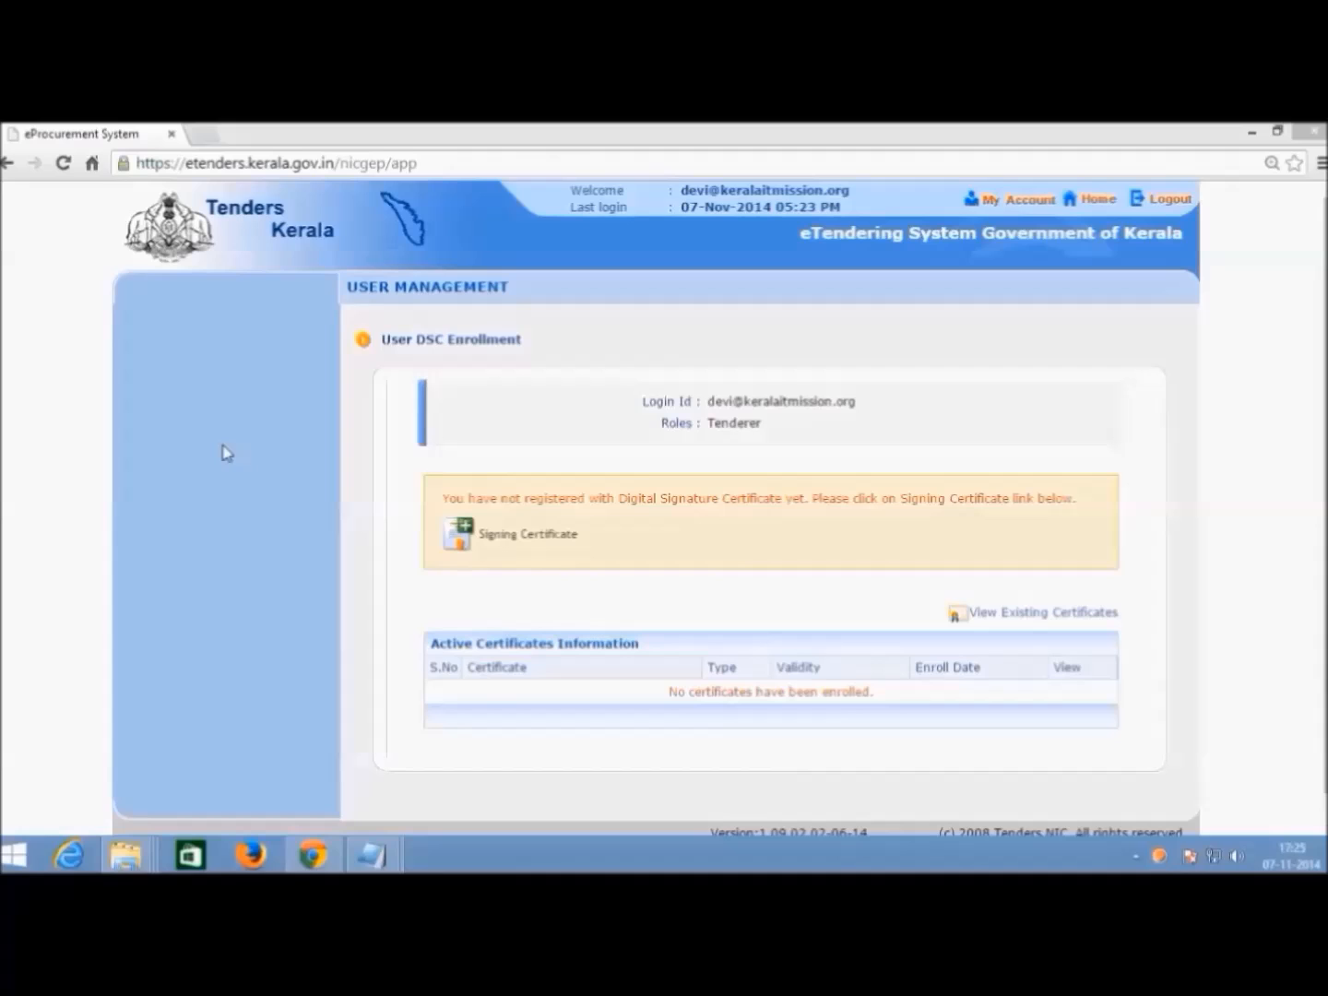
pyautogui.moveTo(542, 541)
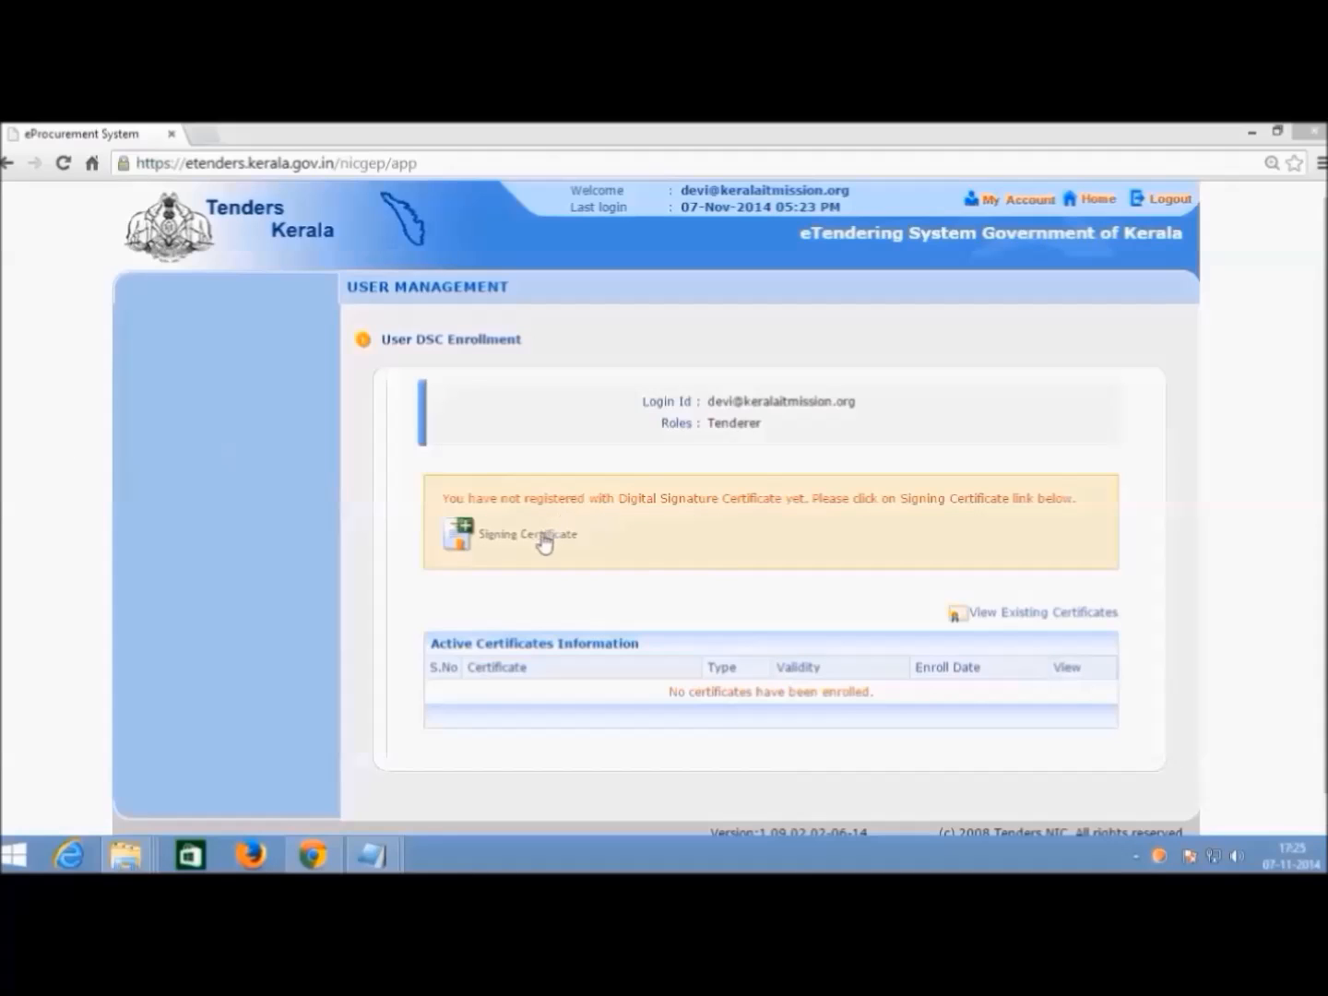
# Step: Start signing-certificate enrollment and allow the Java certificate reader to run
pyautogui.click(527, 535)
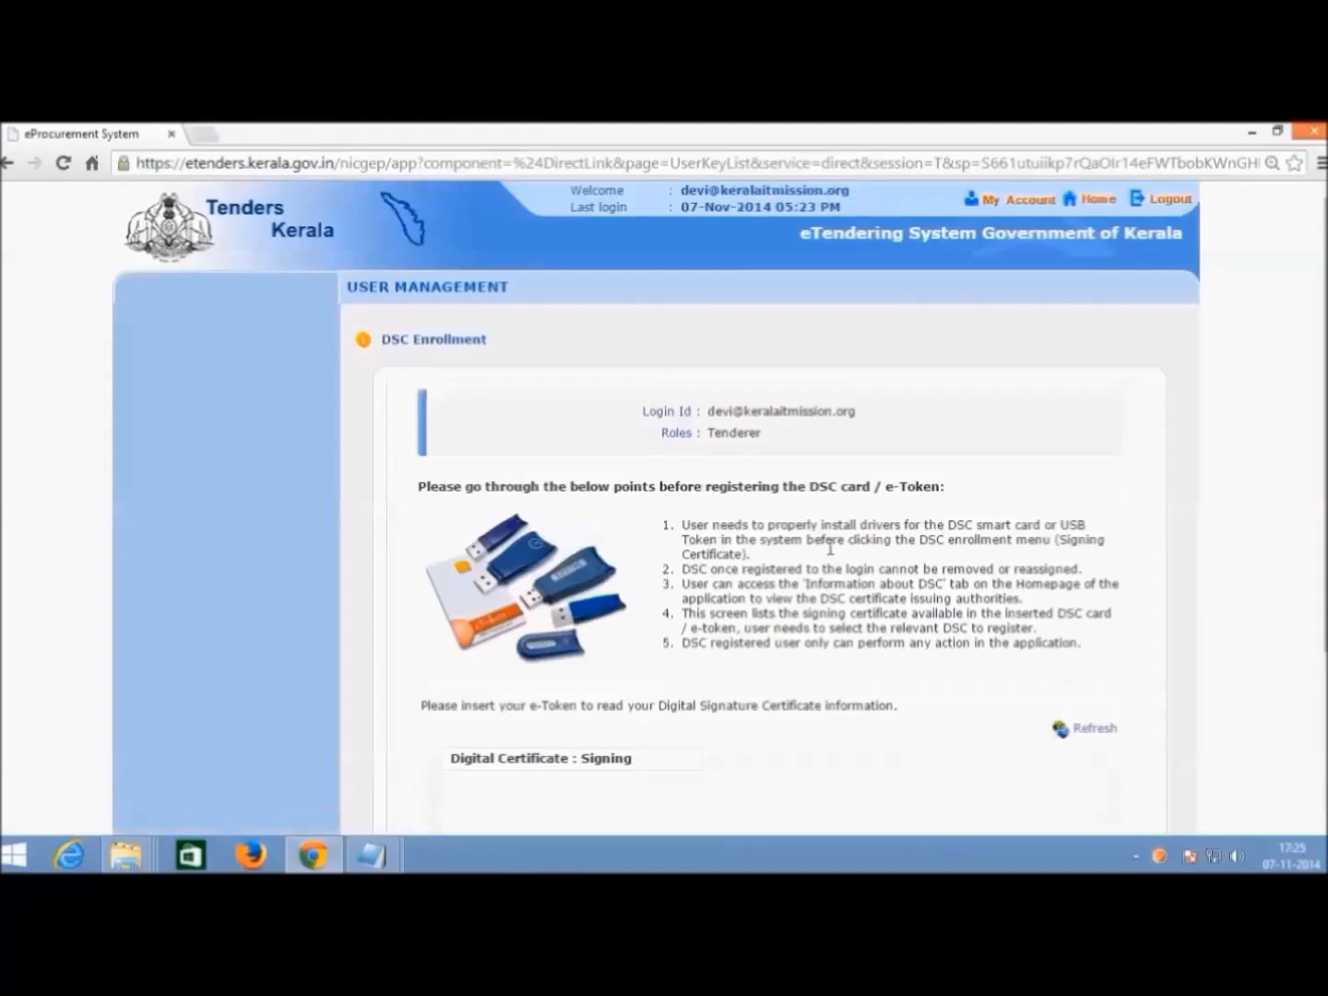
pyautogui.scroll(-3)
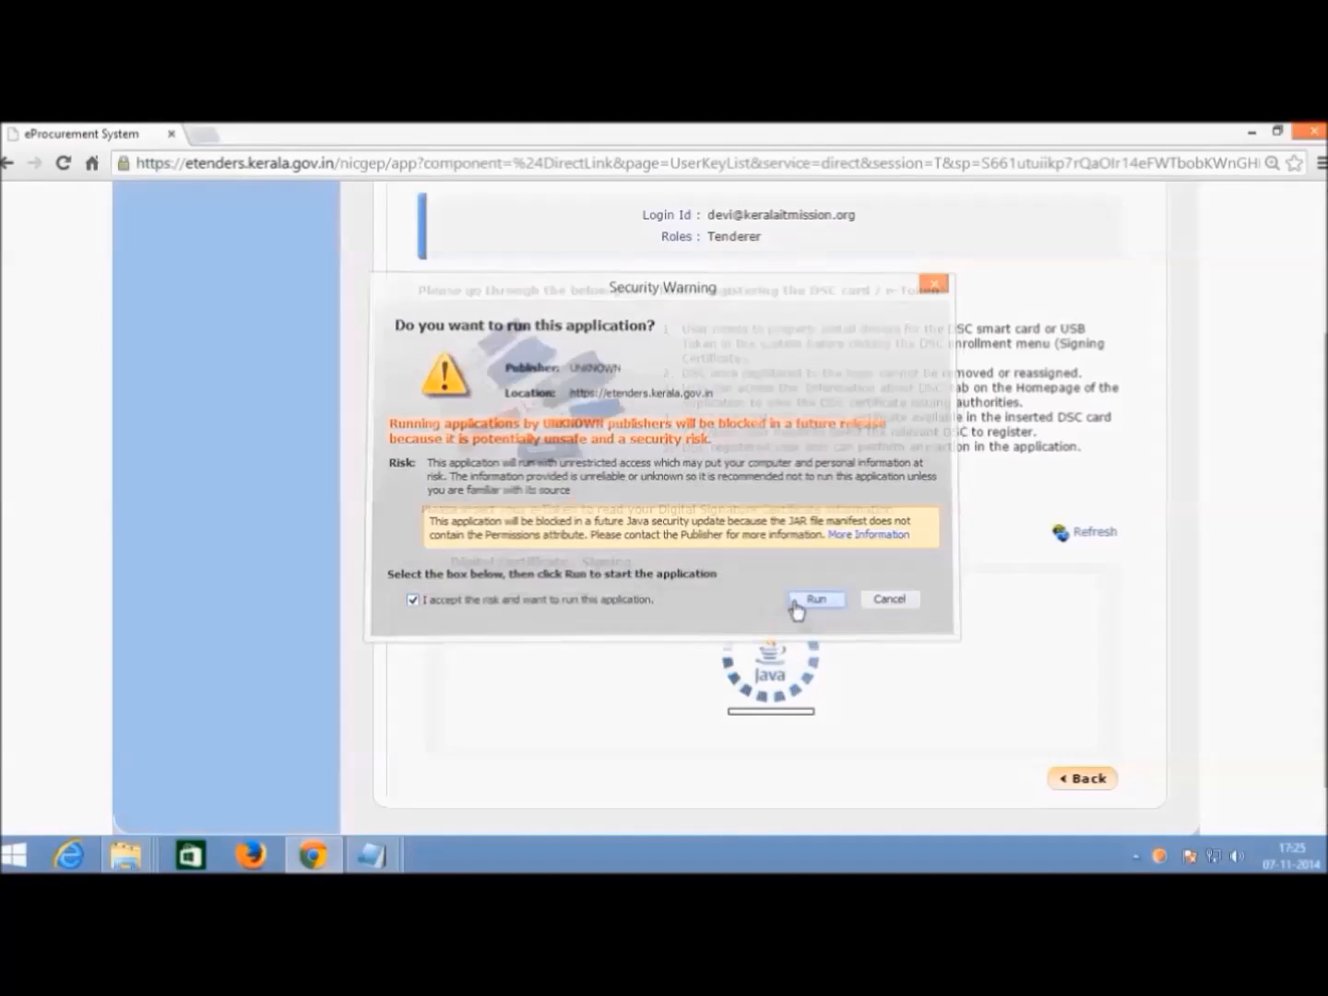
pyautogui.click(815, 597)
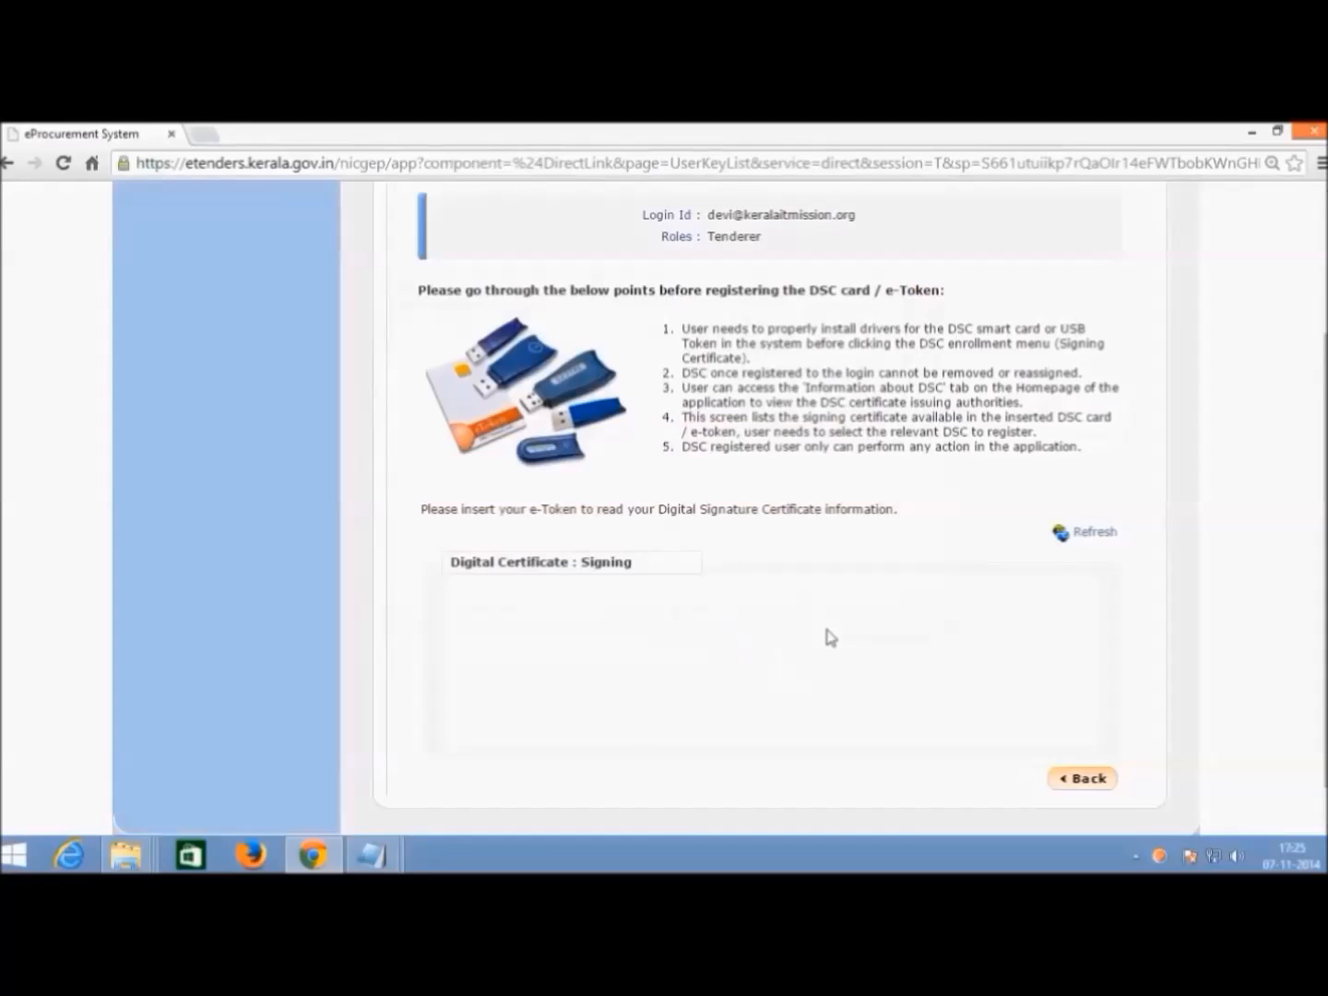
# Step: Refresh to read the e-Token and choose the bidder's signing certificate from the list
pyautogui.scroll(-3)
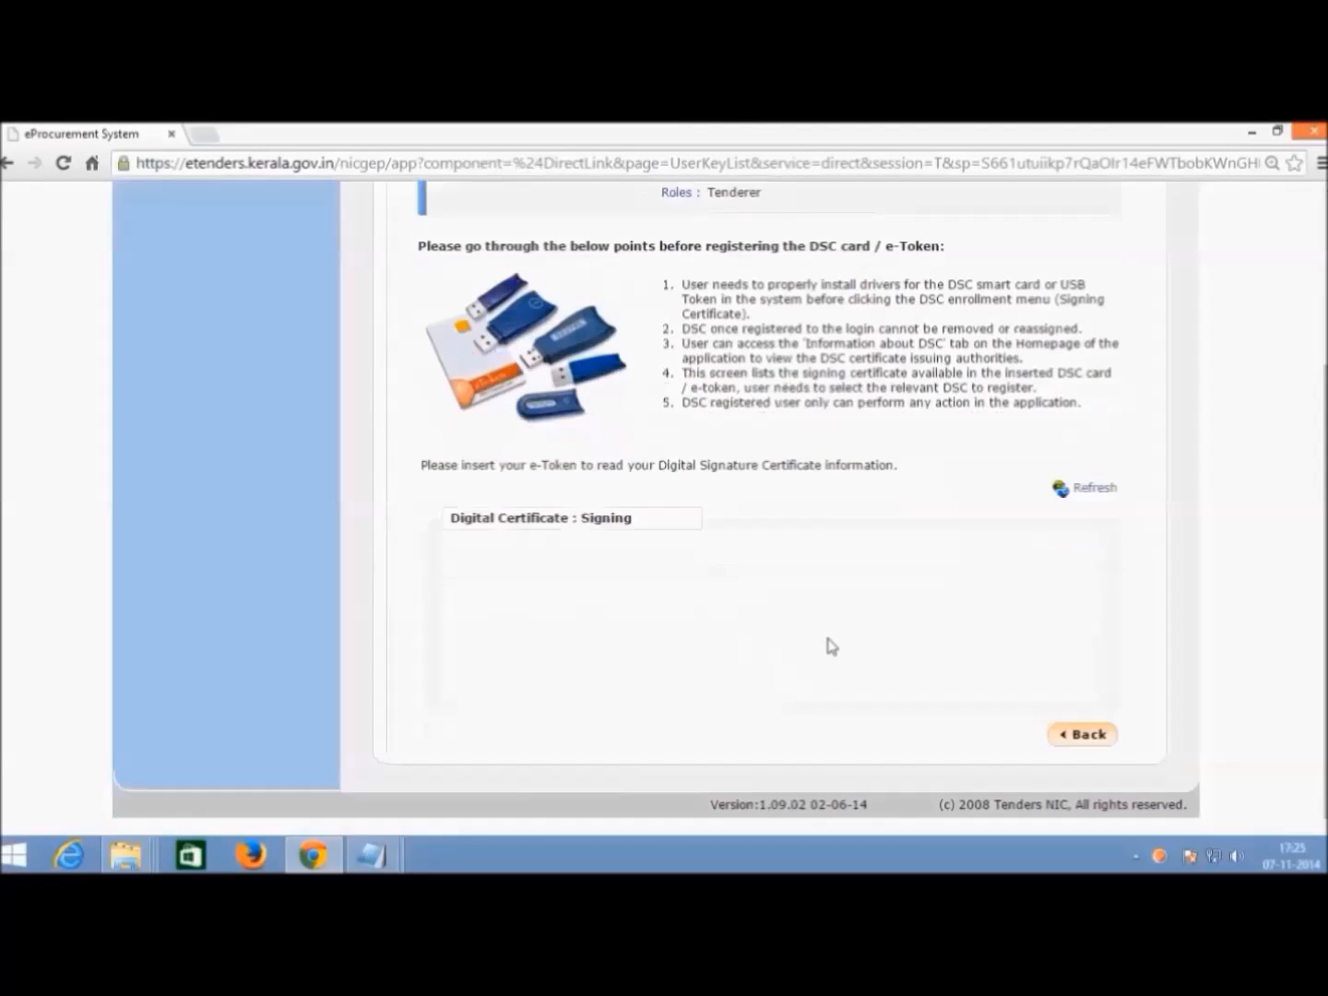
pyautogui.click(1094, 487)
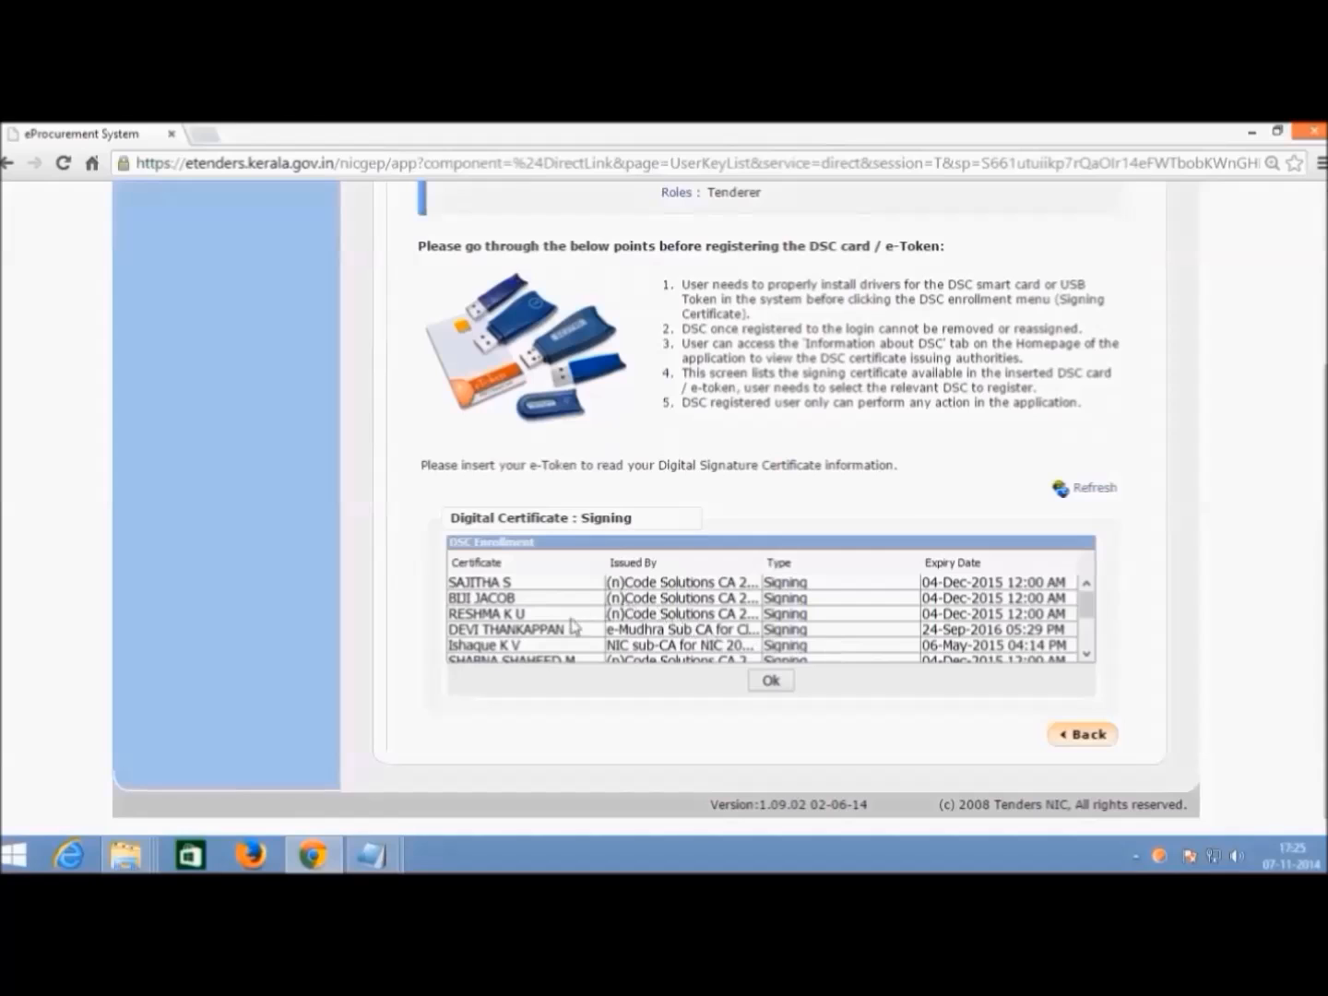
pyautogui.click(505, 629)
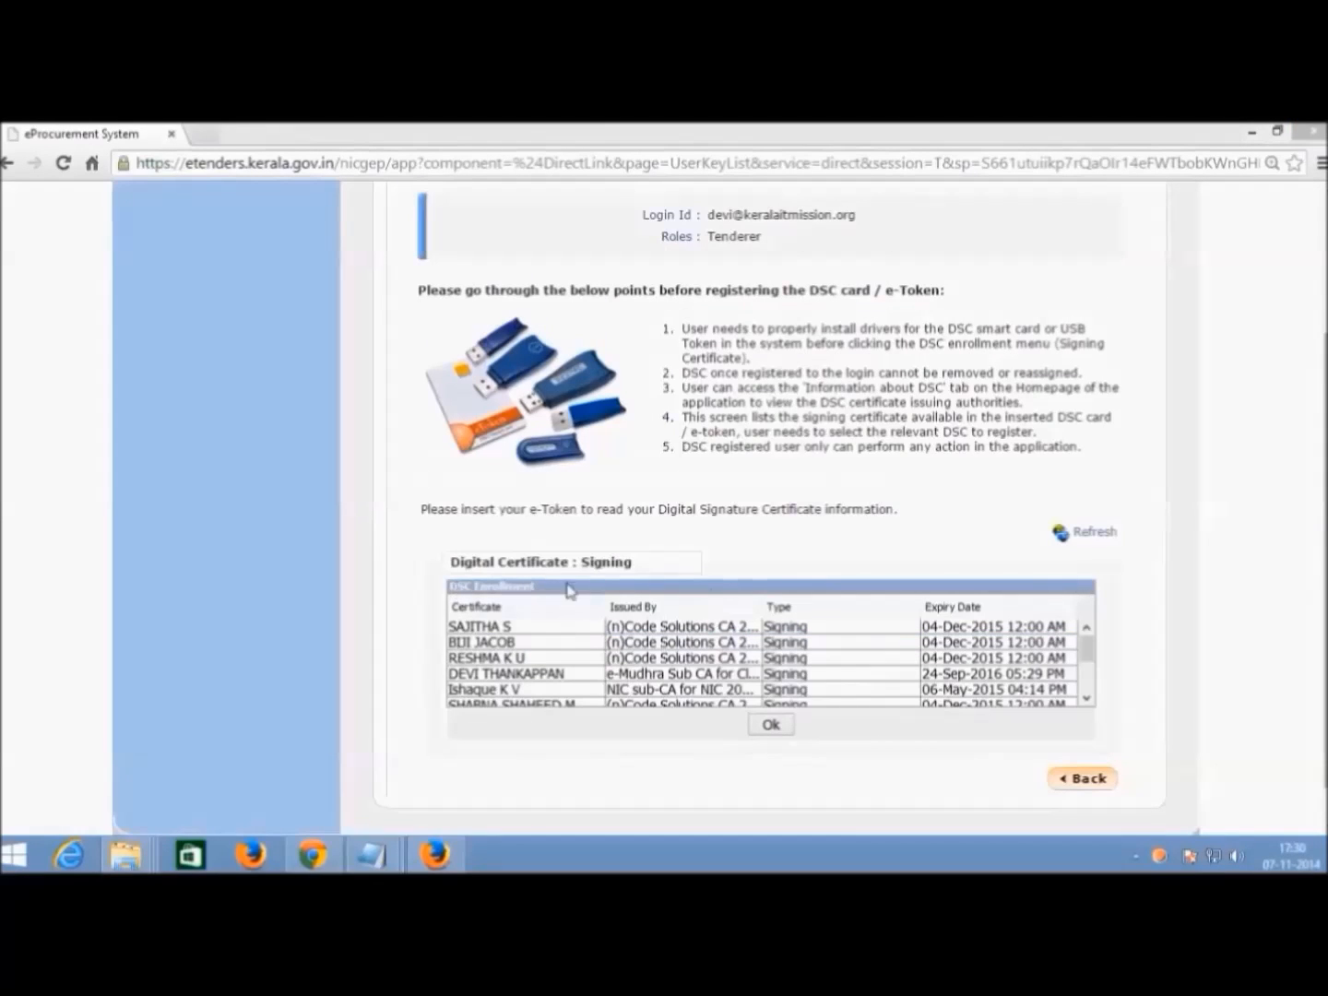
pyautogui.click(505, 673)
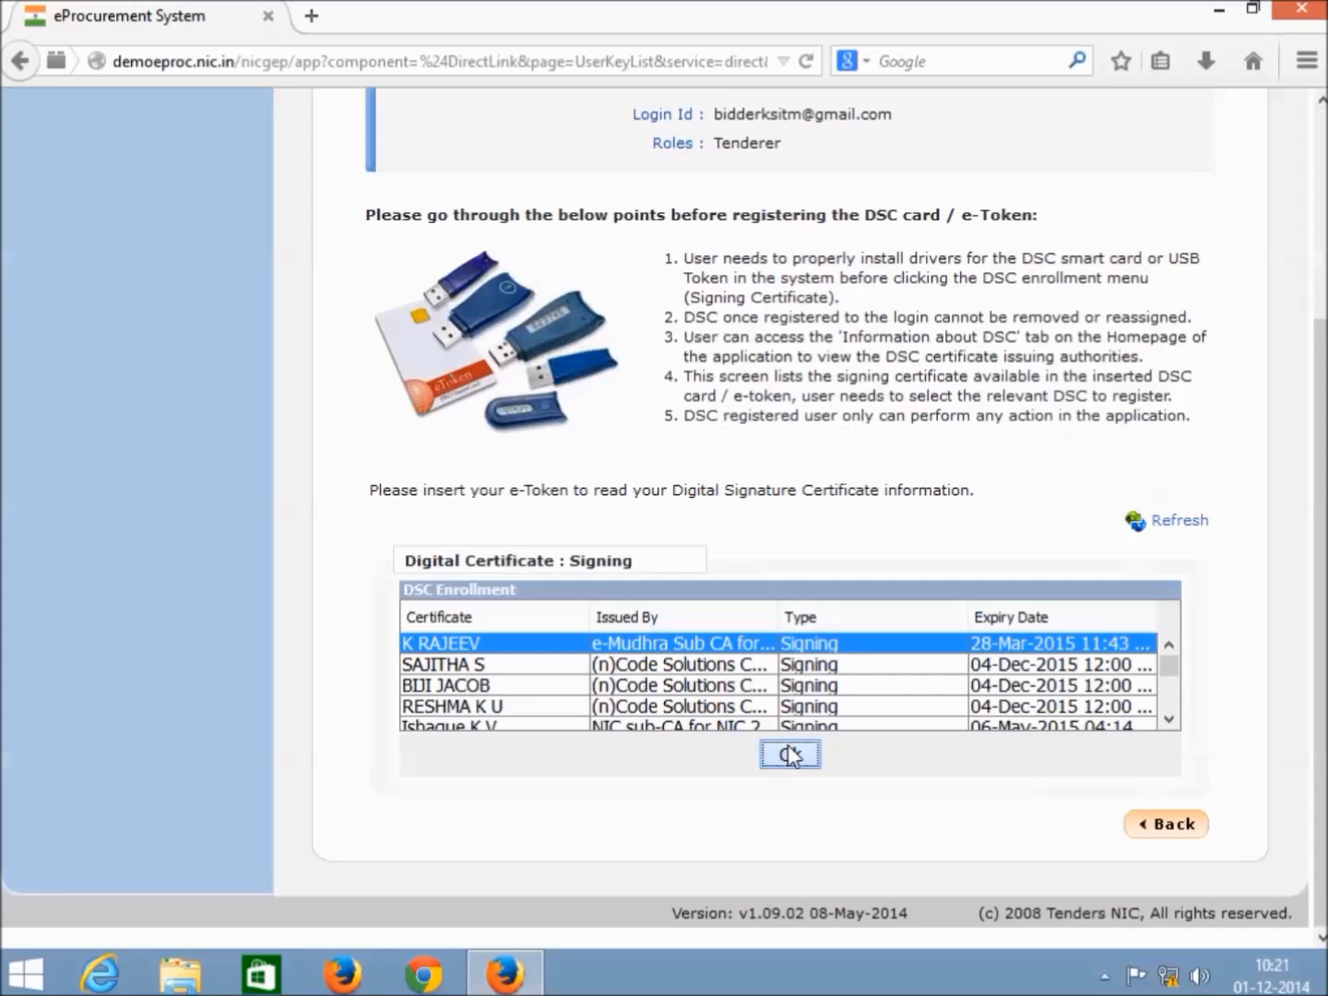
# Step: Enroll the chosen signing certificate and acknowledge the success message
pyautogui.click(790, 755)
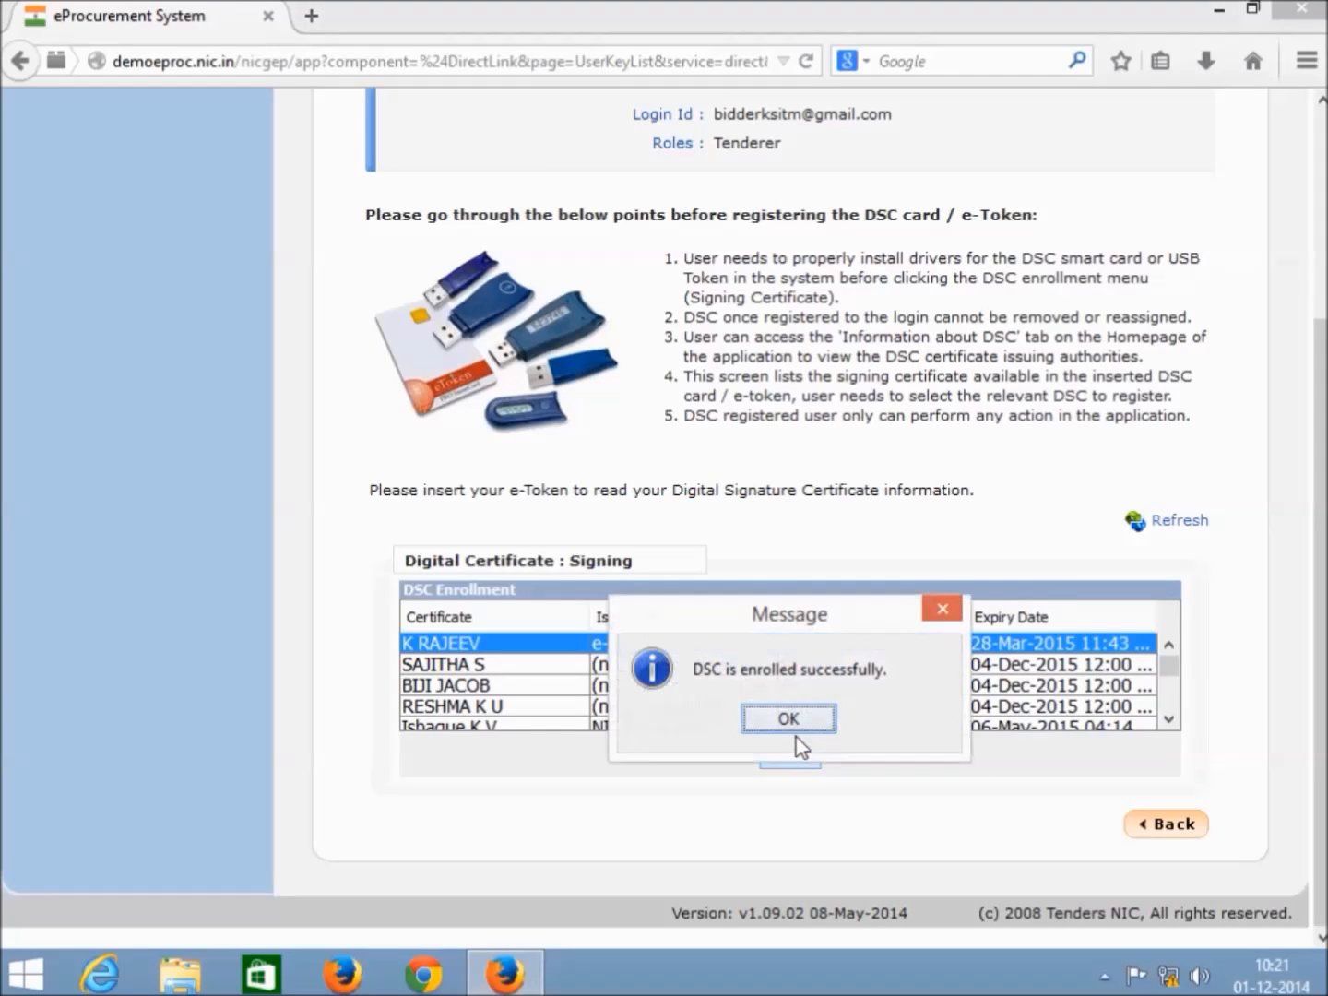
pyautogui.moveTo(810, 705)
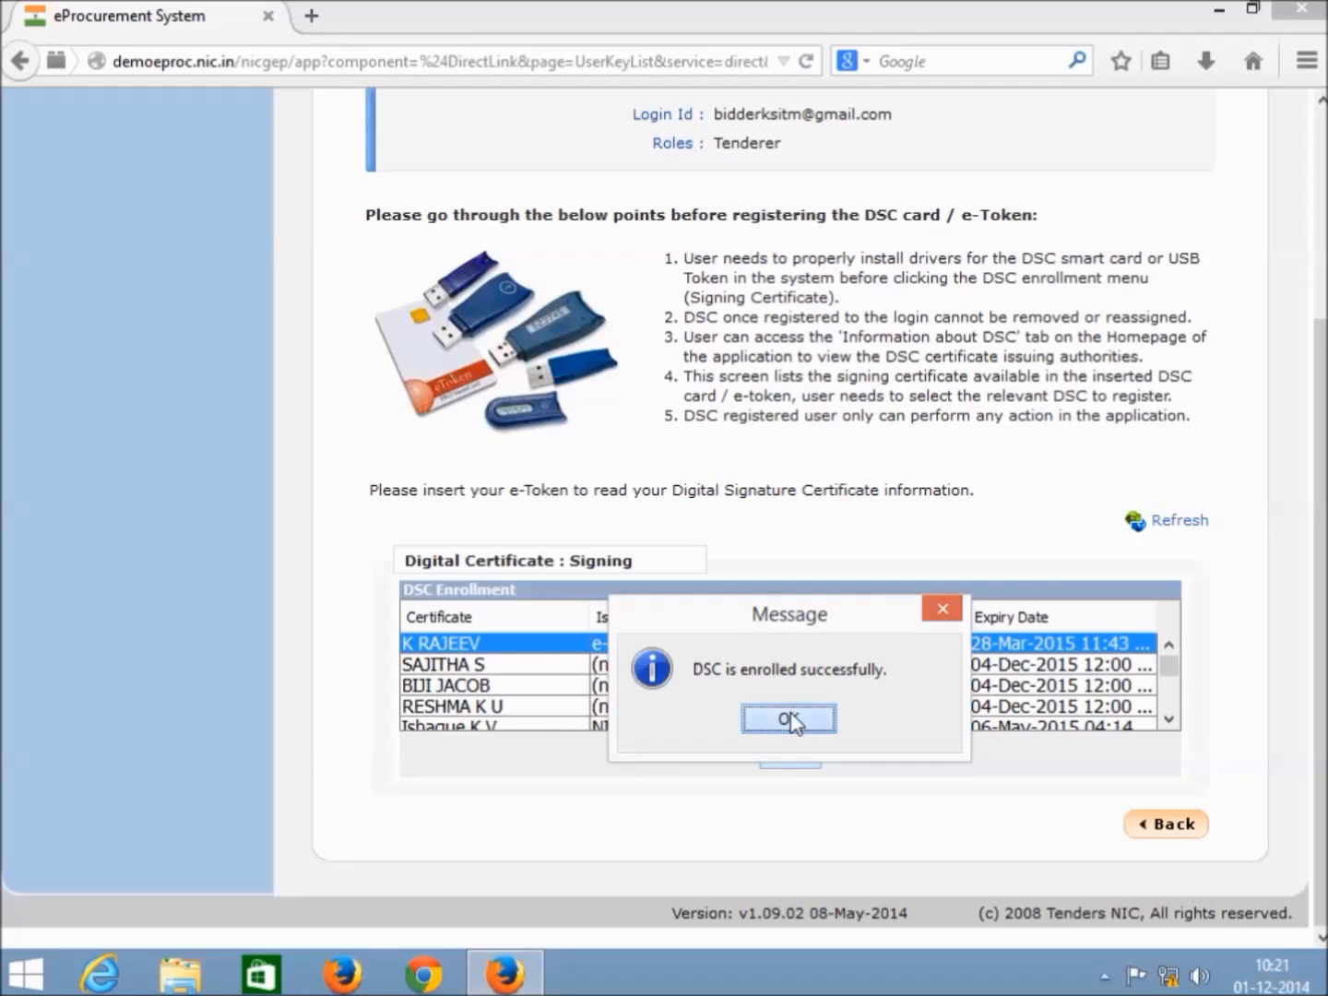
pyautogui.click(789, 719)
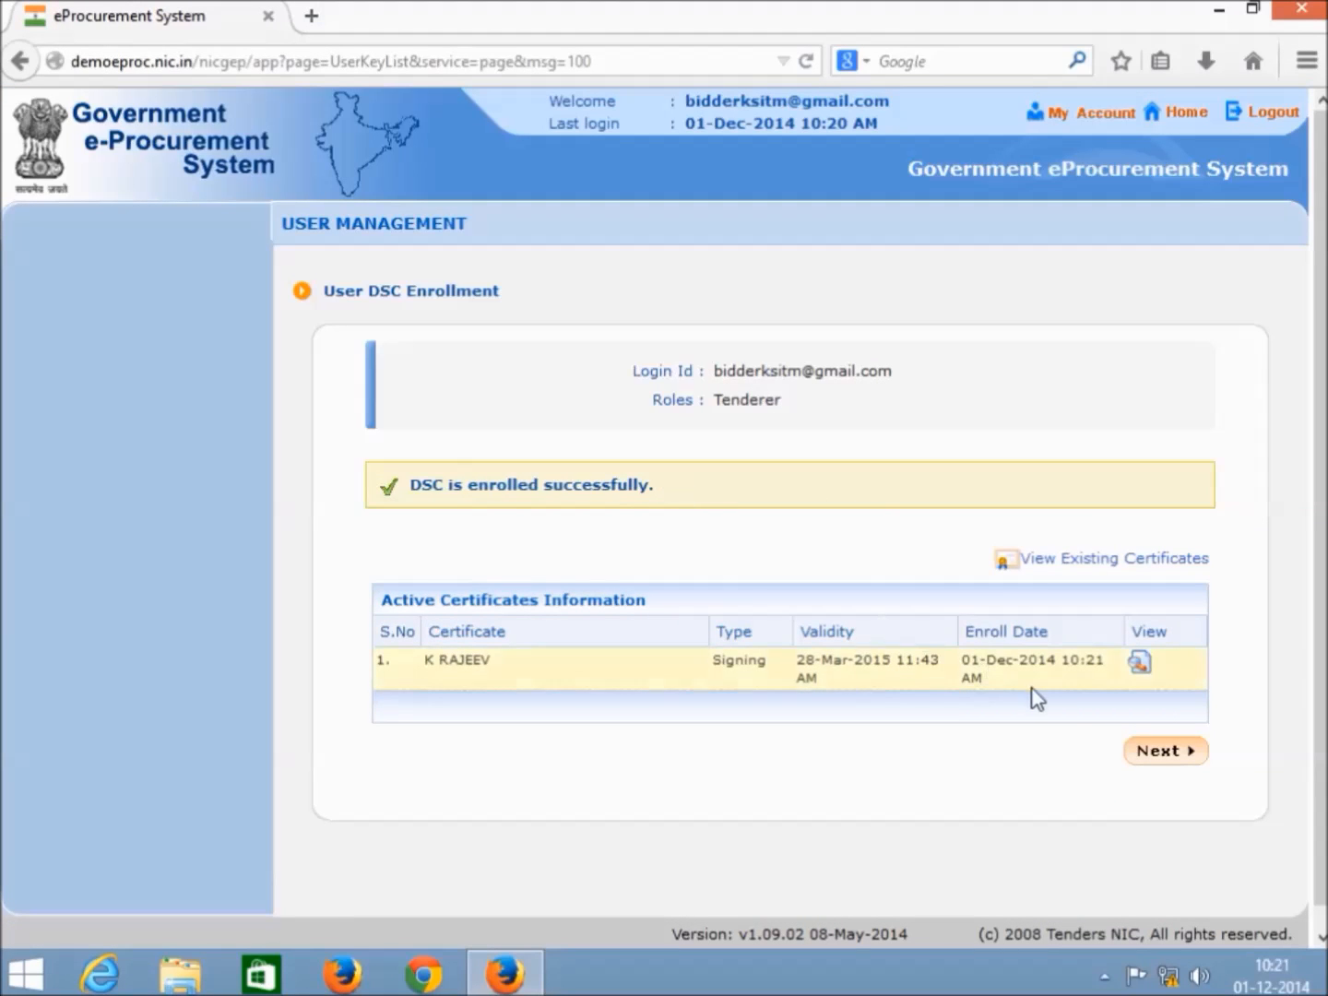
# Step: Continue to the bidder dashboard showing Bidder Ksitm in the header
pyautogui.click(1164, 751)
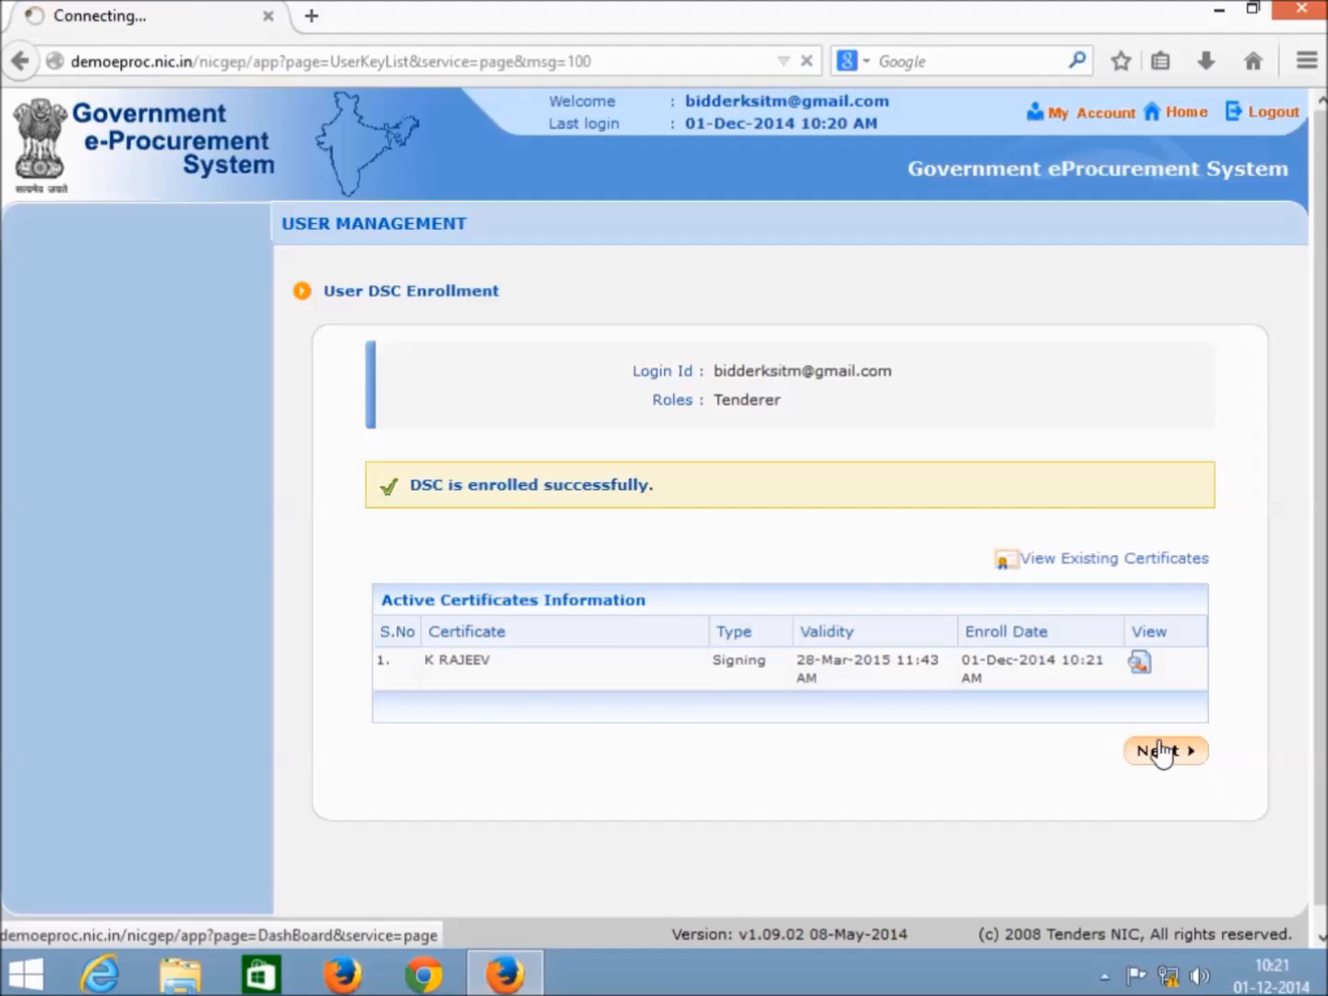
pyautogui.click(1164, 750)
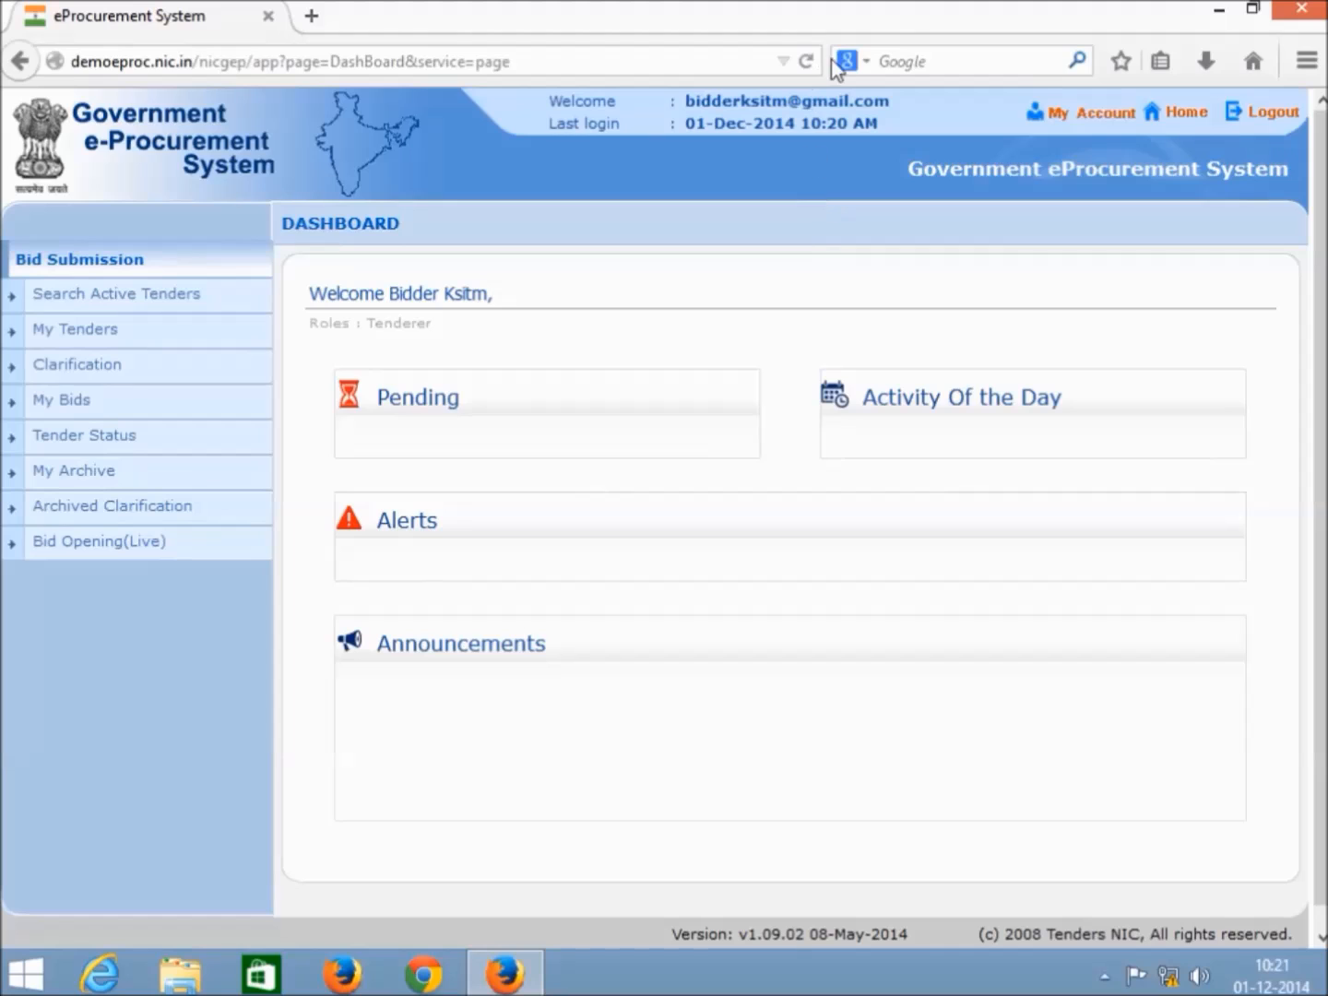
pyautogui.doubleClick(786, 102)
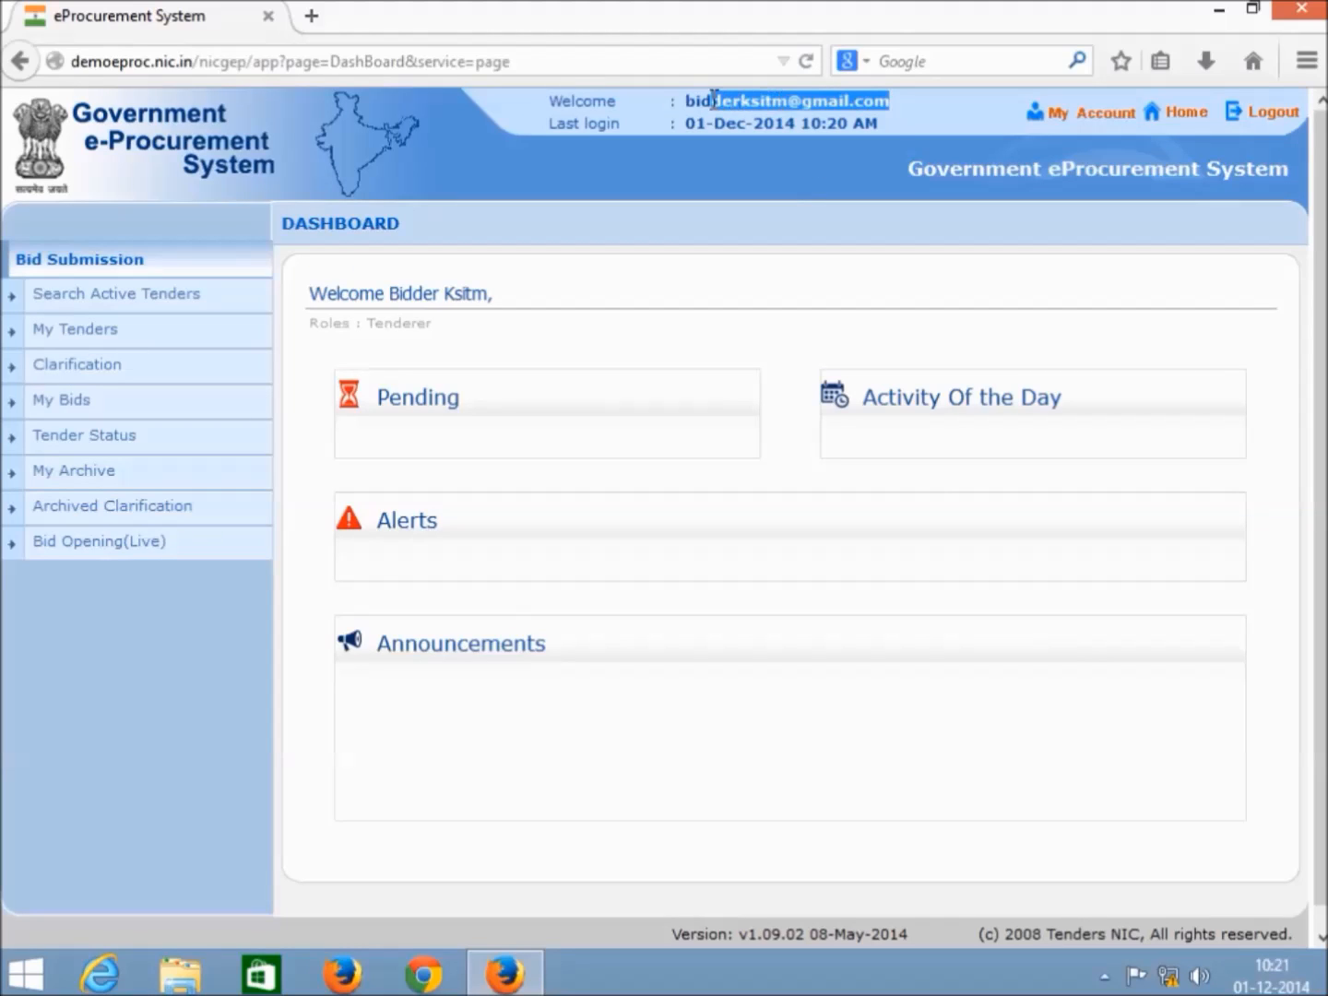
# Step: Sign out of the bidder account from the header
pyautogui.scroll(-3)
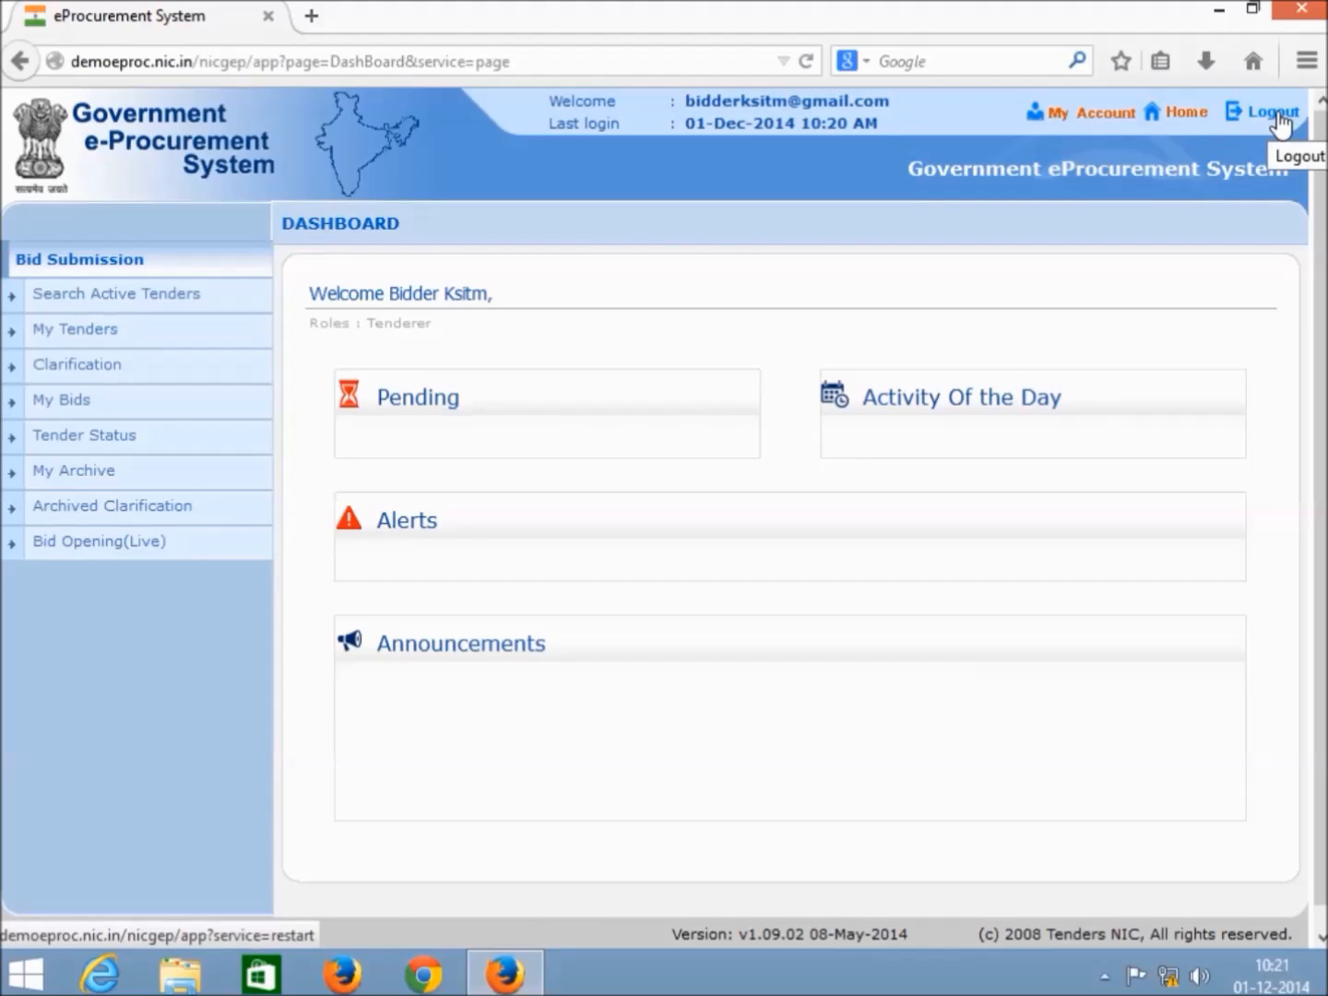
pyautogui.click(1271, 111)
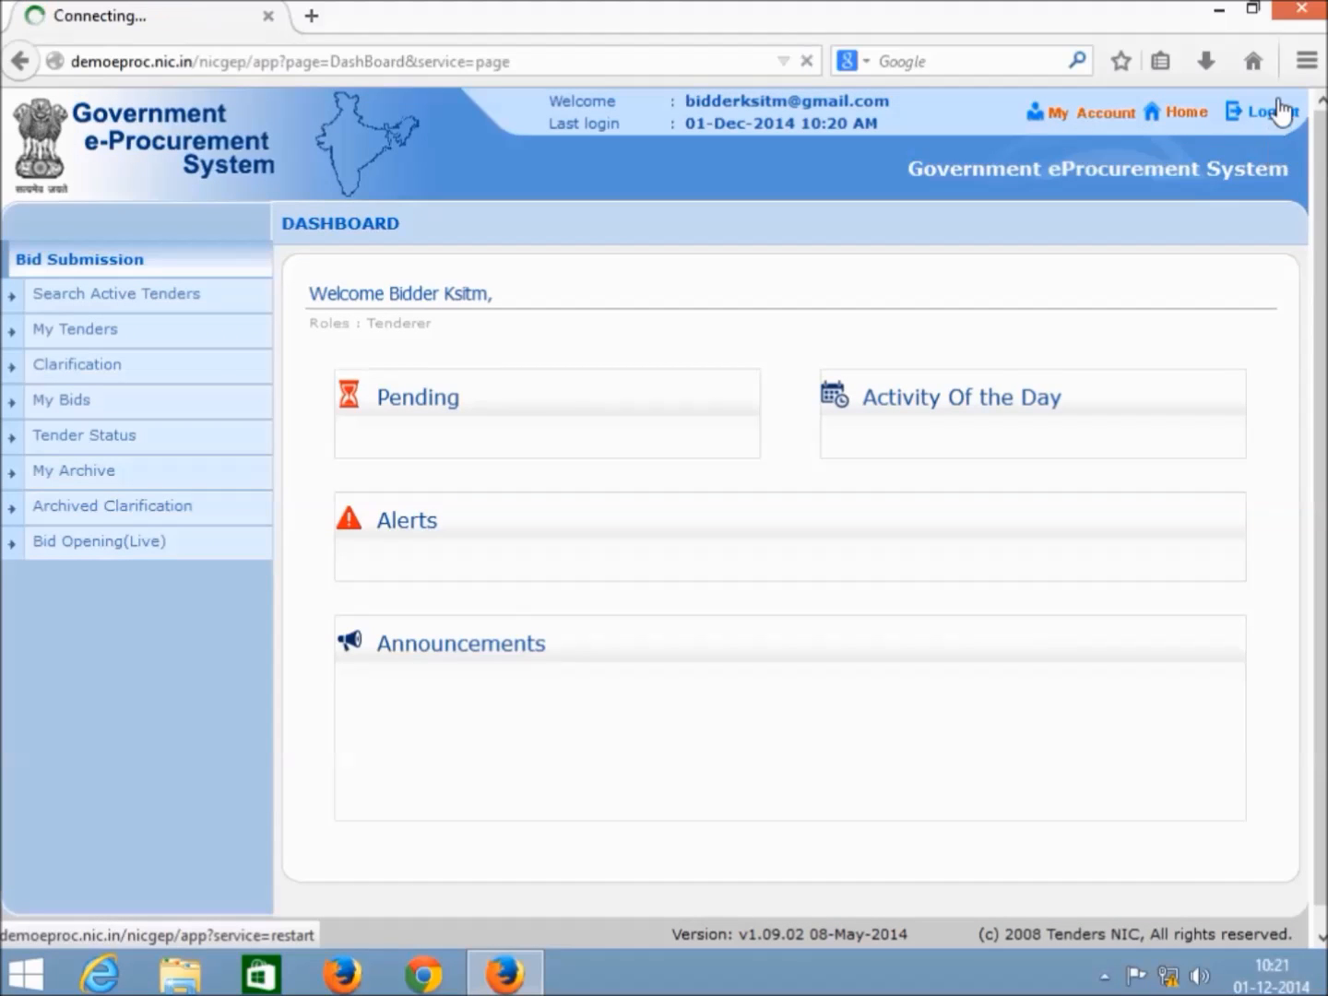